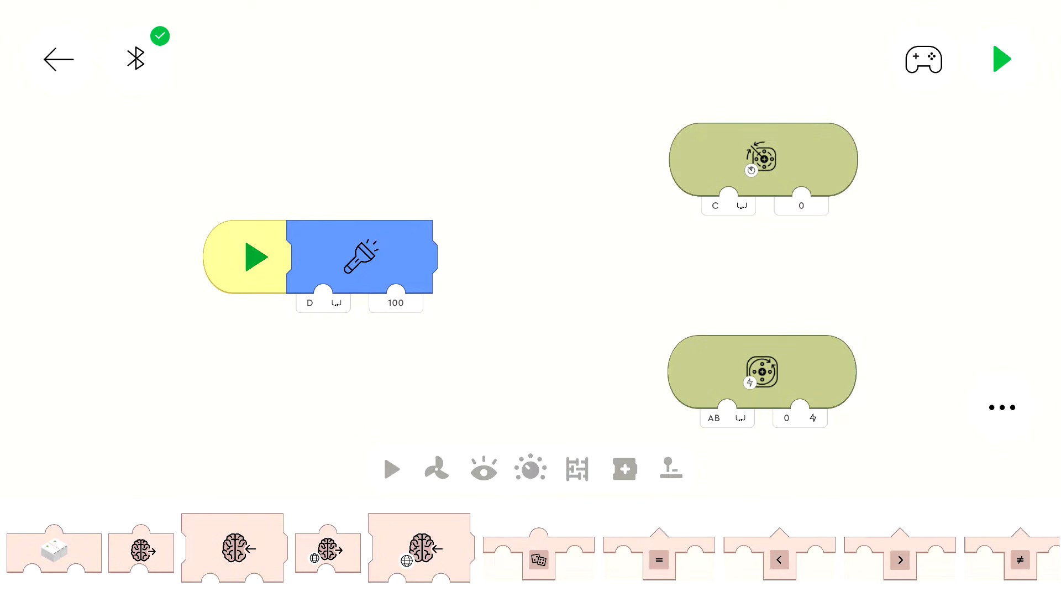
mouse_move(763, 303)
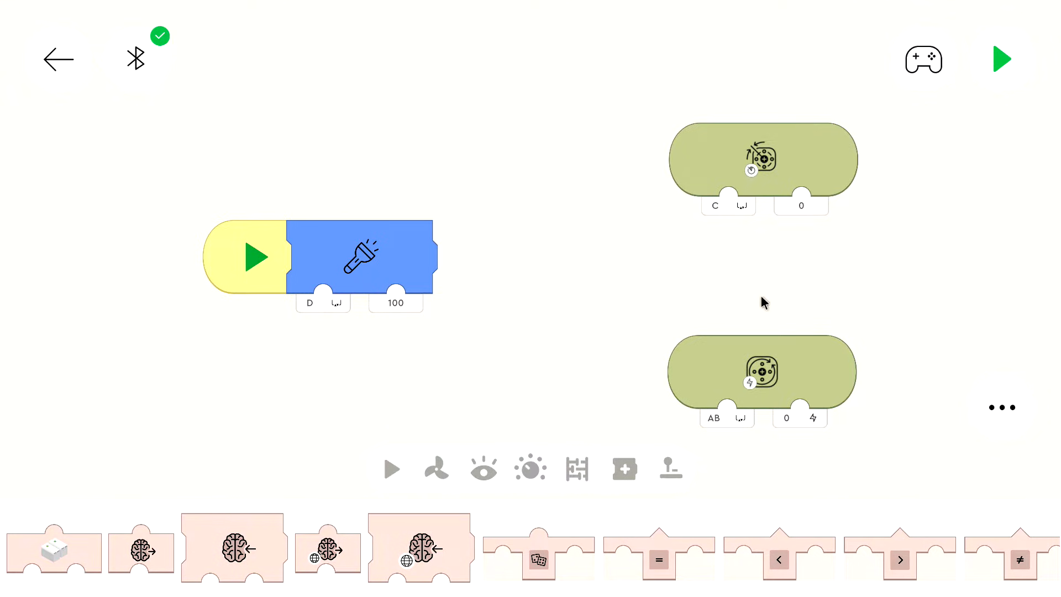
mouse_move(352, 323)
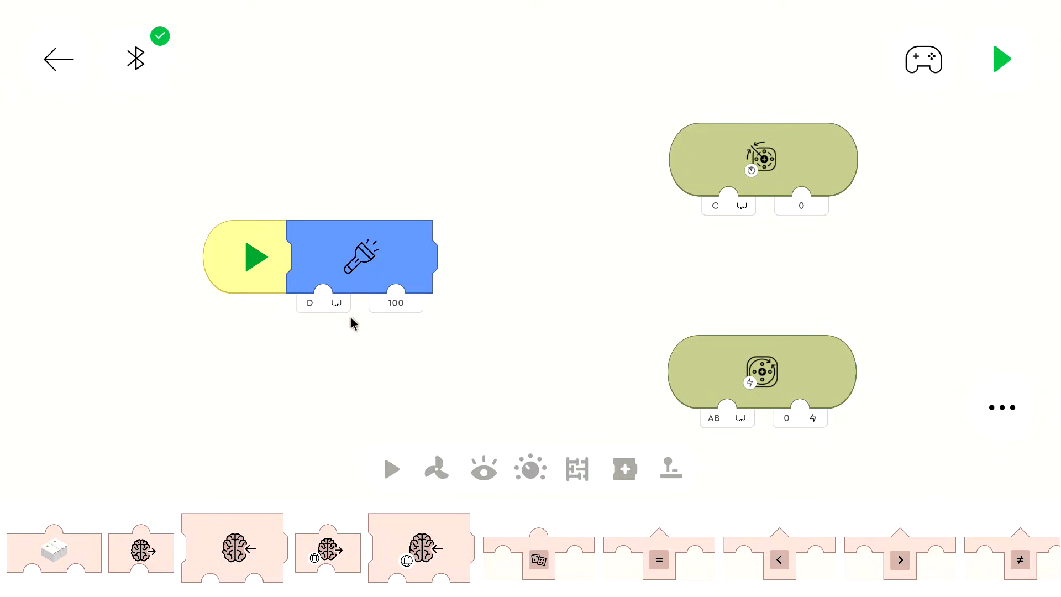
mouse_move(433, 350)
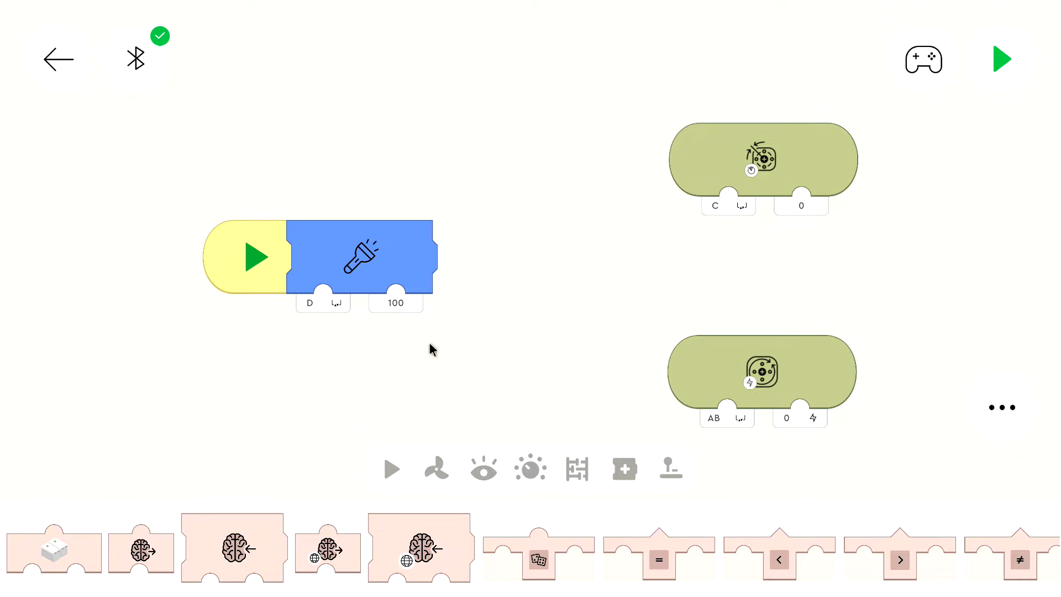
mouse_move(534, 305)
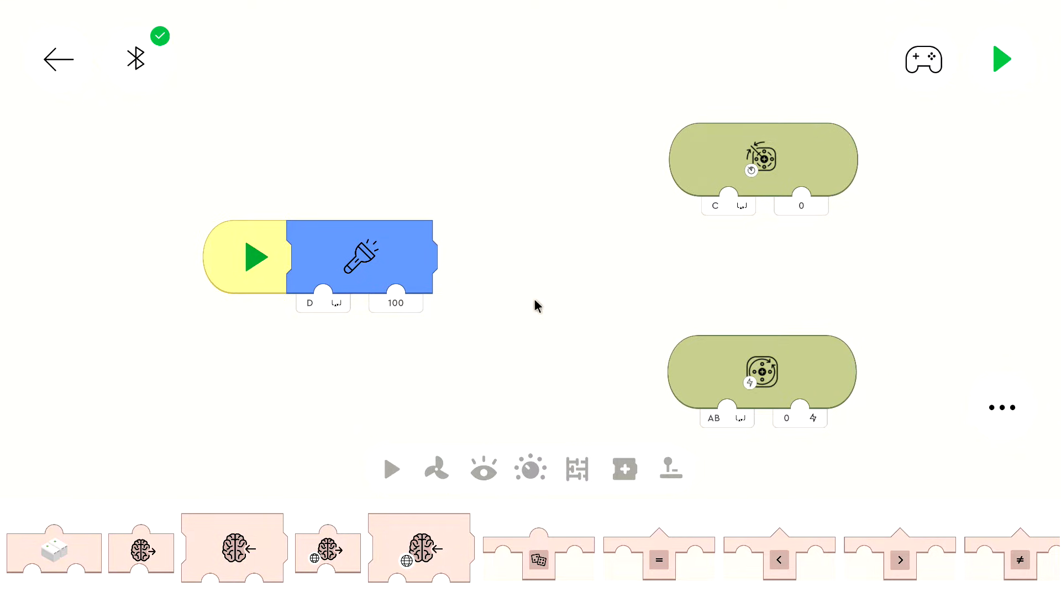
mouse_move(540, 182)
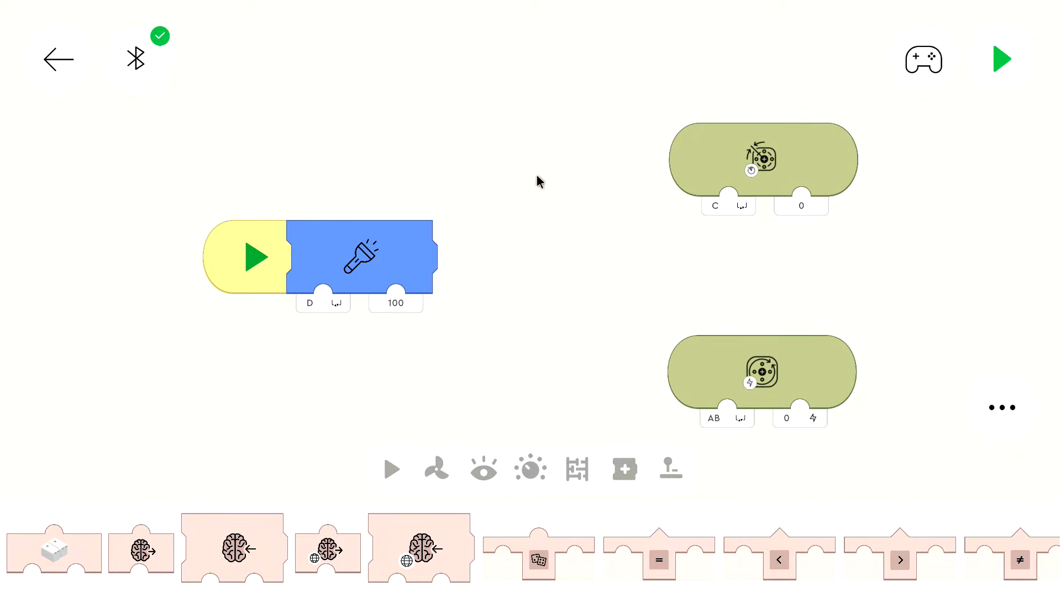
Show the yellow Flow category with start, wait and loop blocks.
left_click(391, 468)
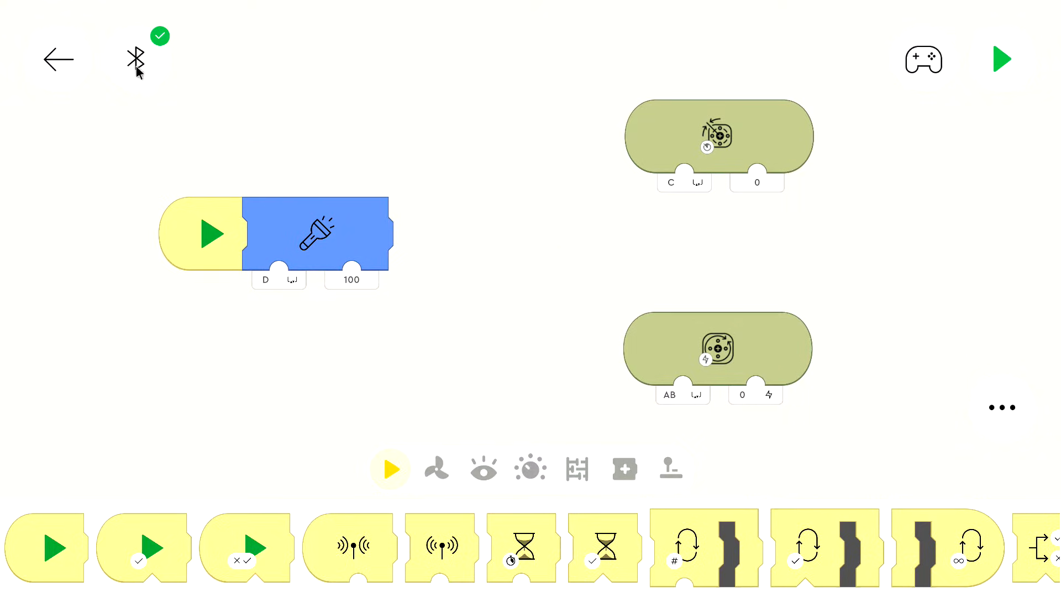
Show the Connect list with the Handset and Technic Hub both connected.
left_click(135, 59)
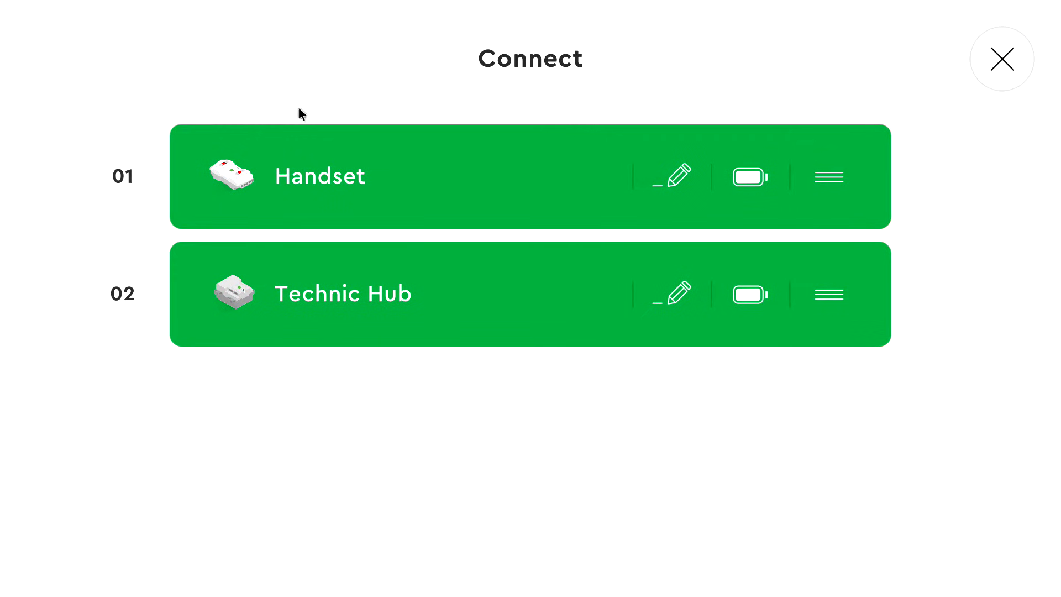
mouse_move(226, 142)
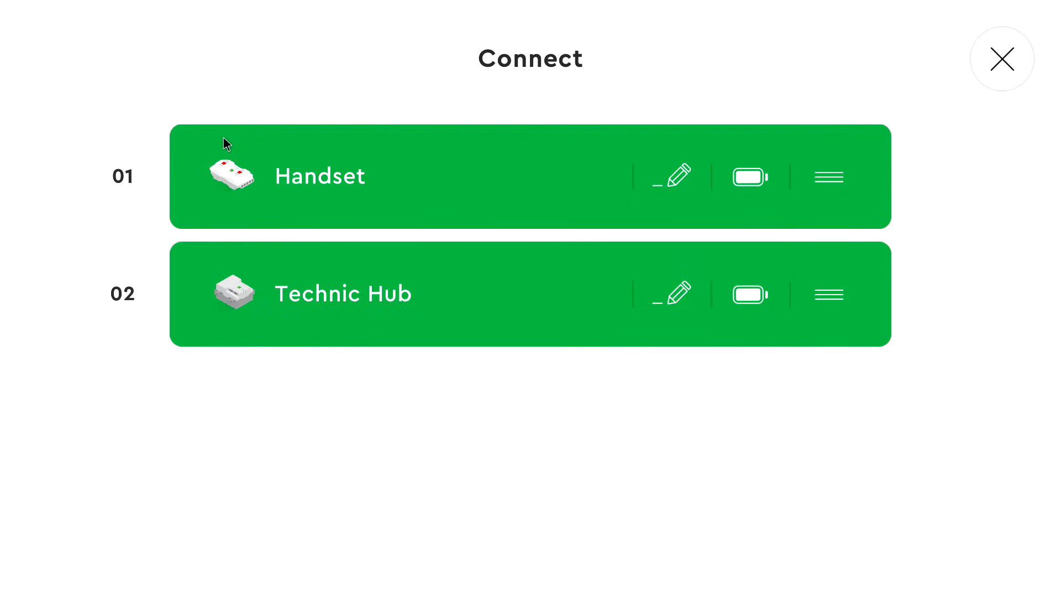
mouse_move(284, 158)
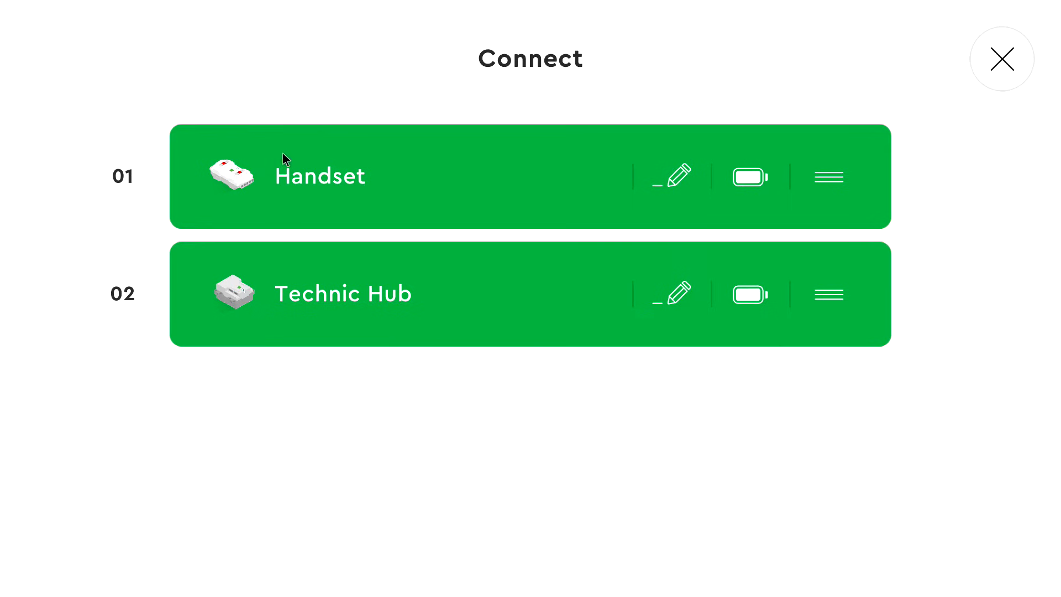
Return to the canvas and place a remote button A sensor block beside the light and motor blocks.
left_click(1001, 59)
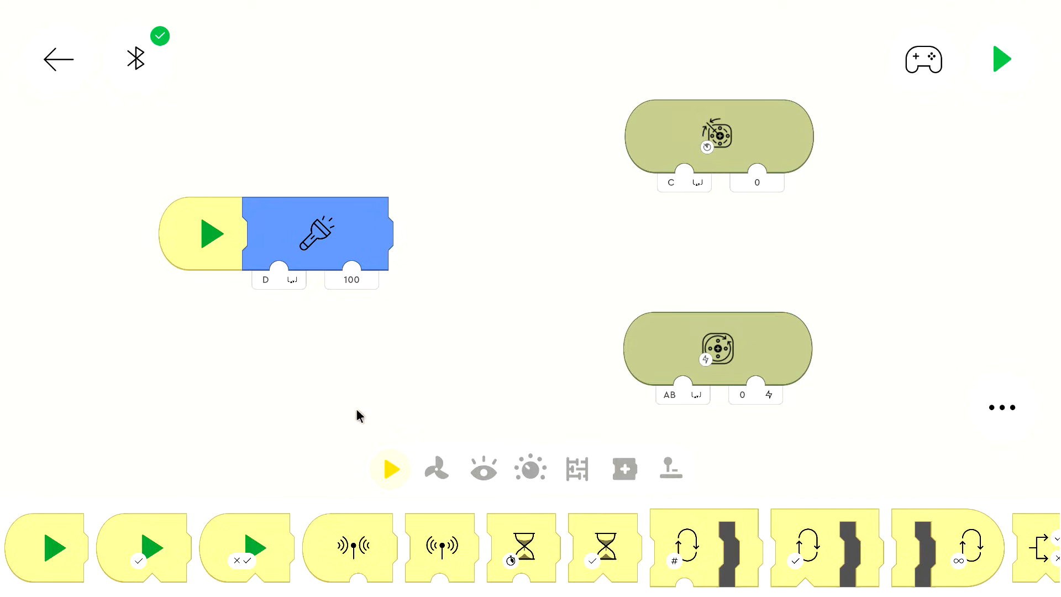
mouse_move(452, 474)
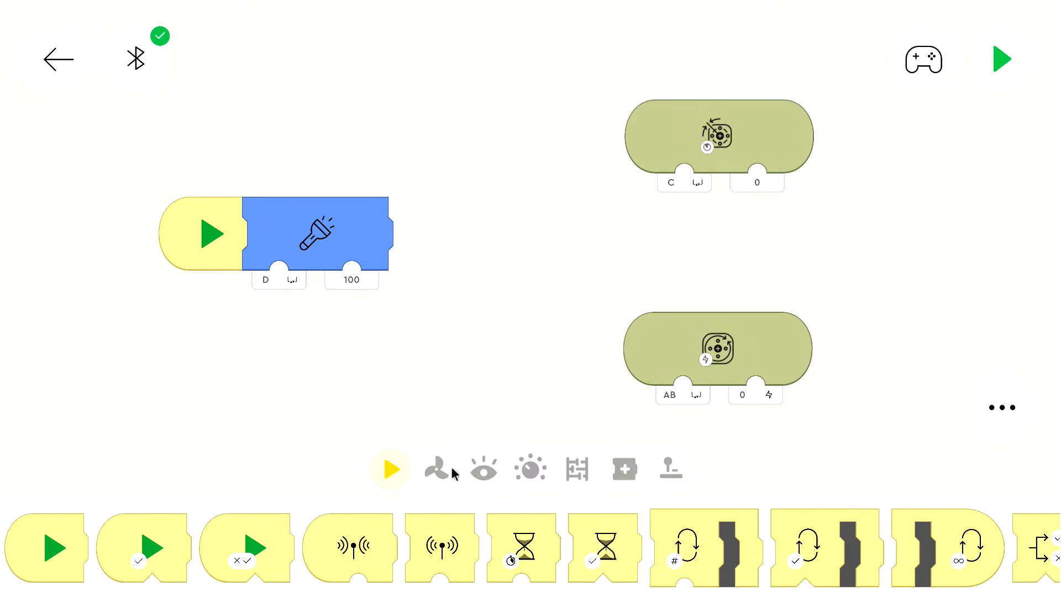
left_click(483, 468)
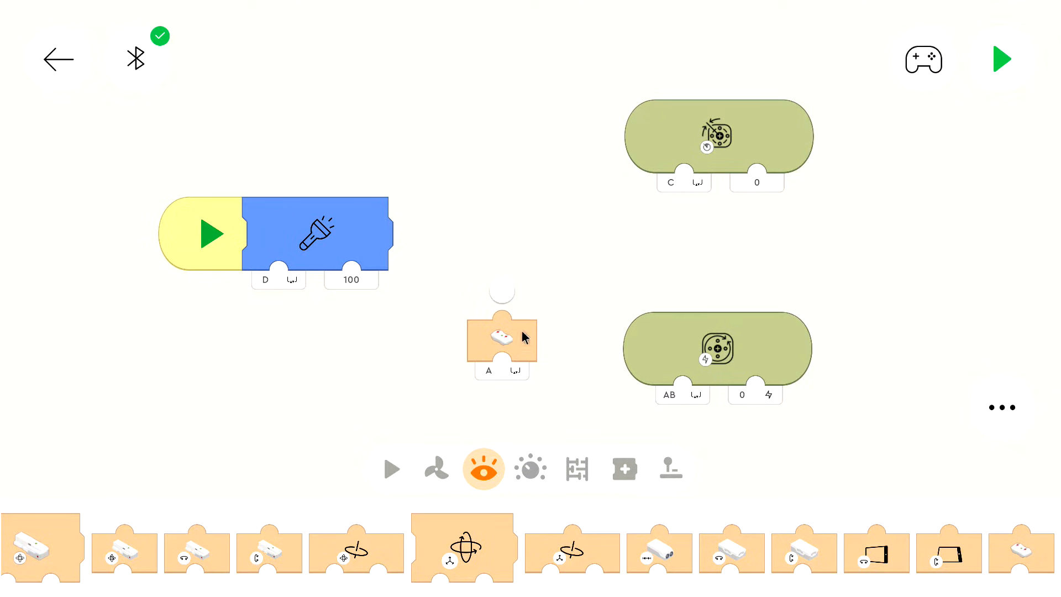
mouse_move(516, 338)
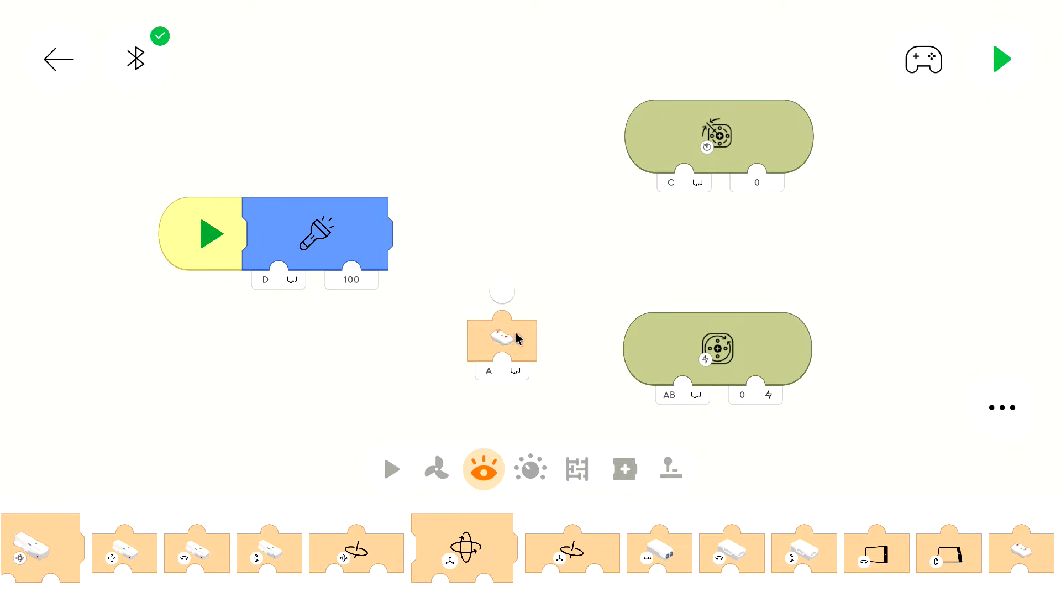
mouse_move(504, 369)
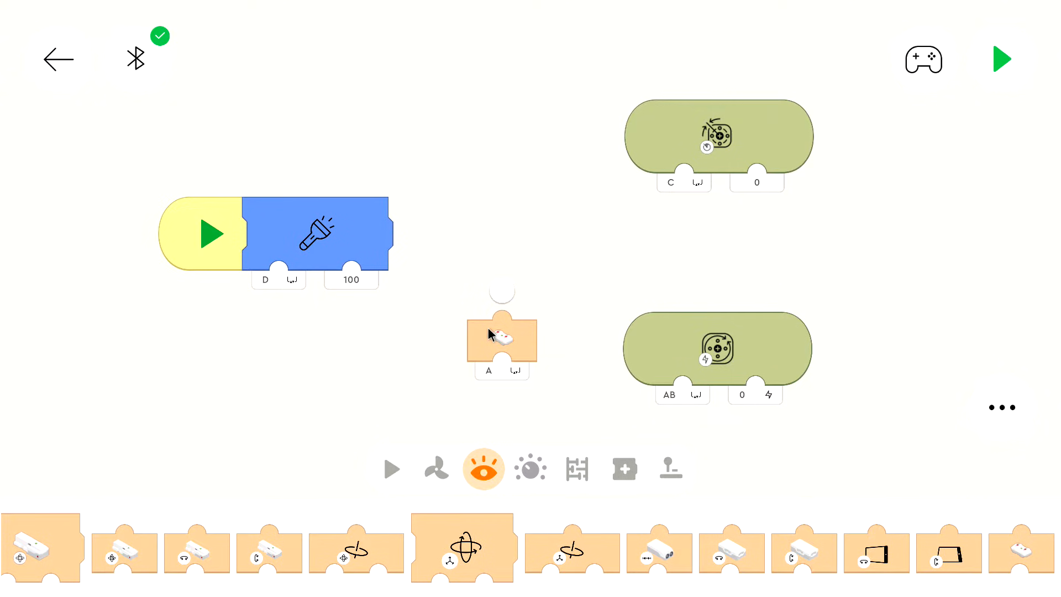
mouse_move(578, 400)
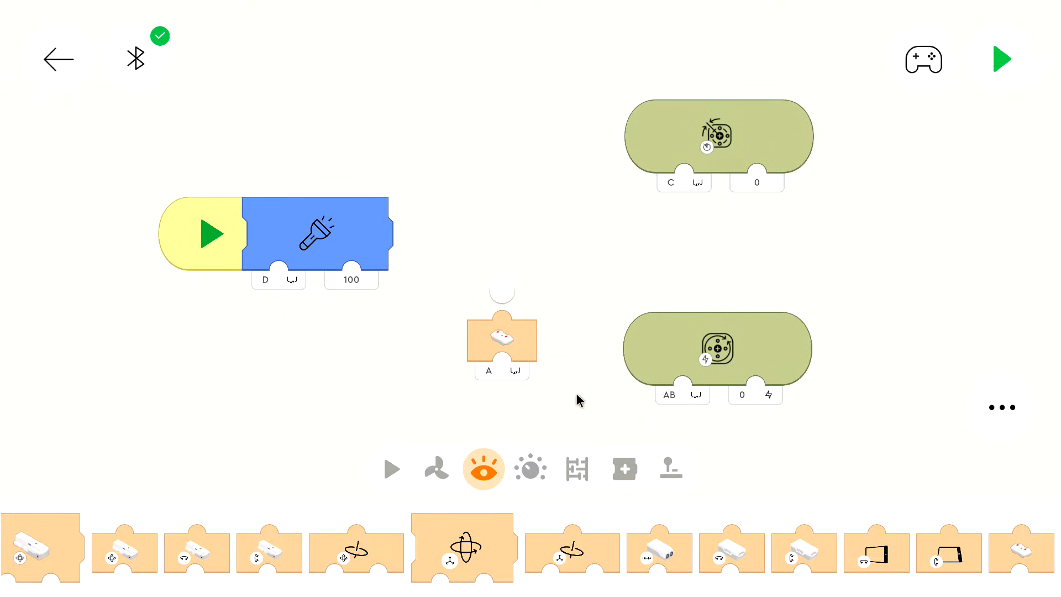
mouse_move(518, 455)
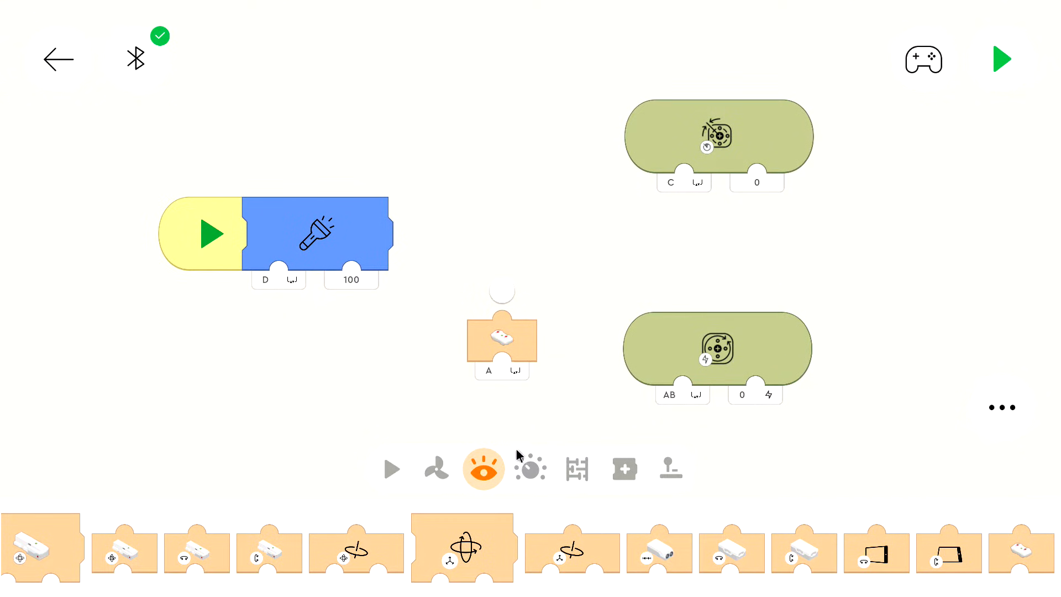
mouse_move(515, 358)
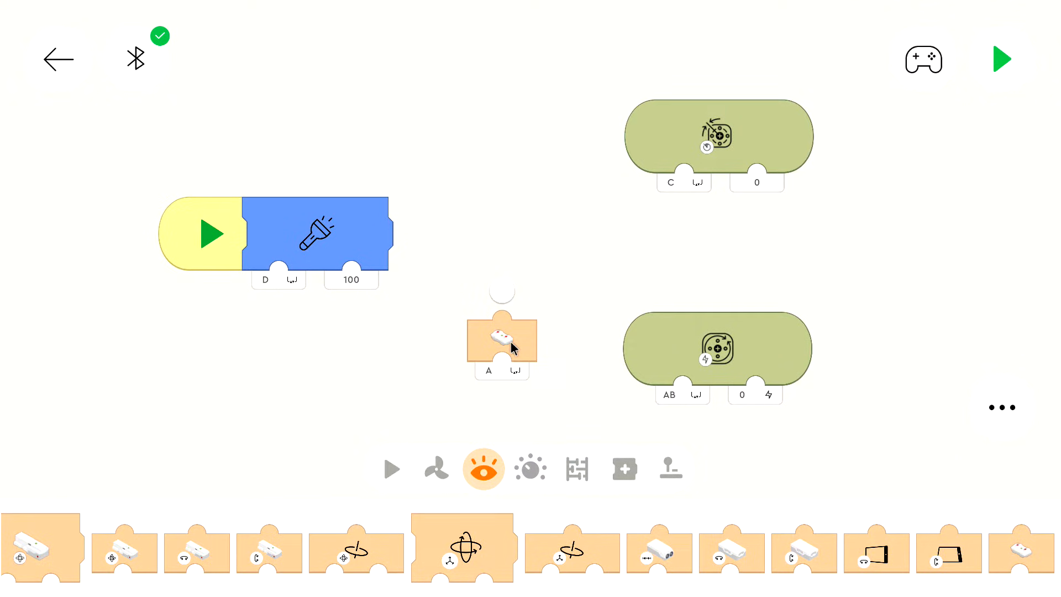
Add an addition operator block and snap the remote A sensor into its first slot.
left_click(577, 468)
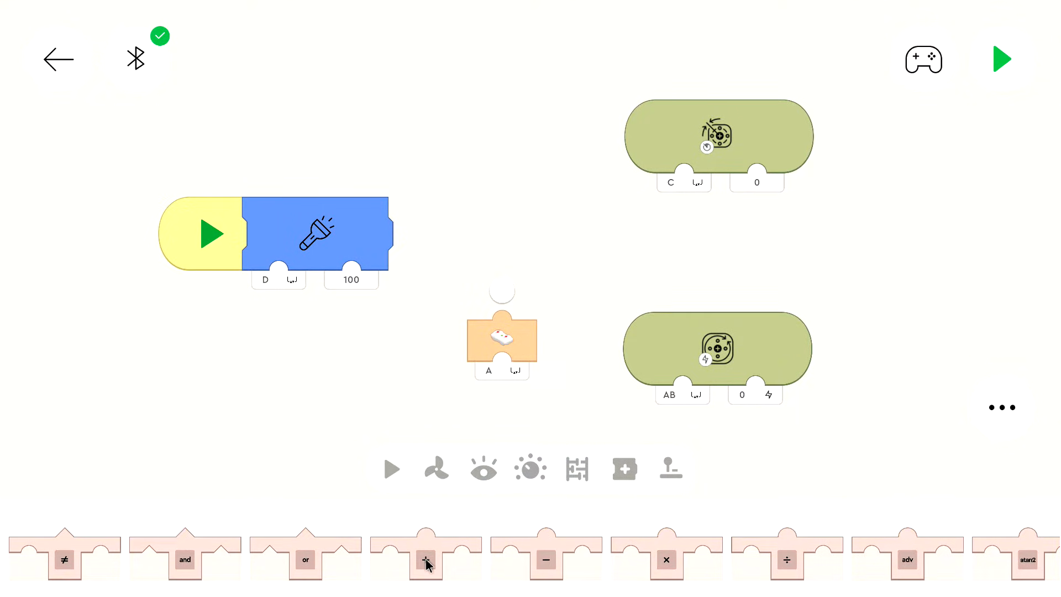
left_click(424, 558)
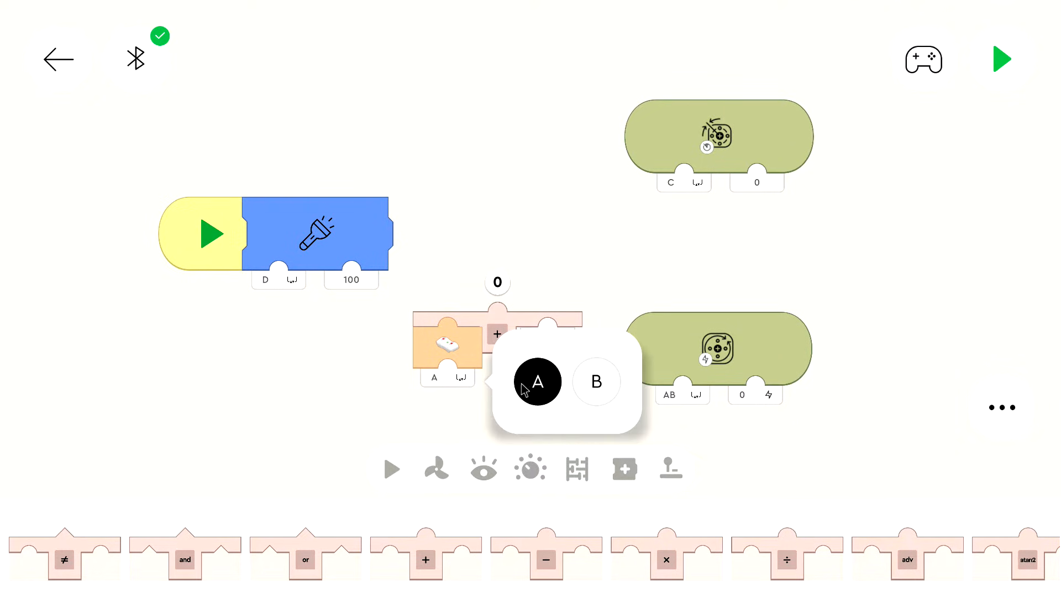
mouse_move(379, 384)
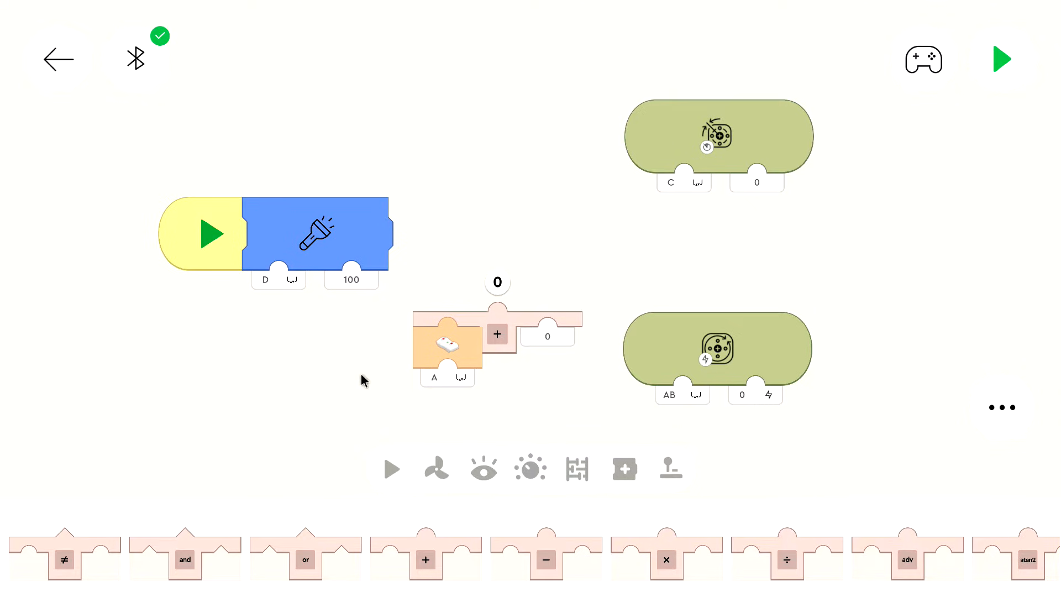
mouse_move(453, 353)
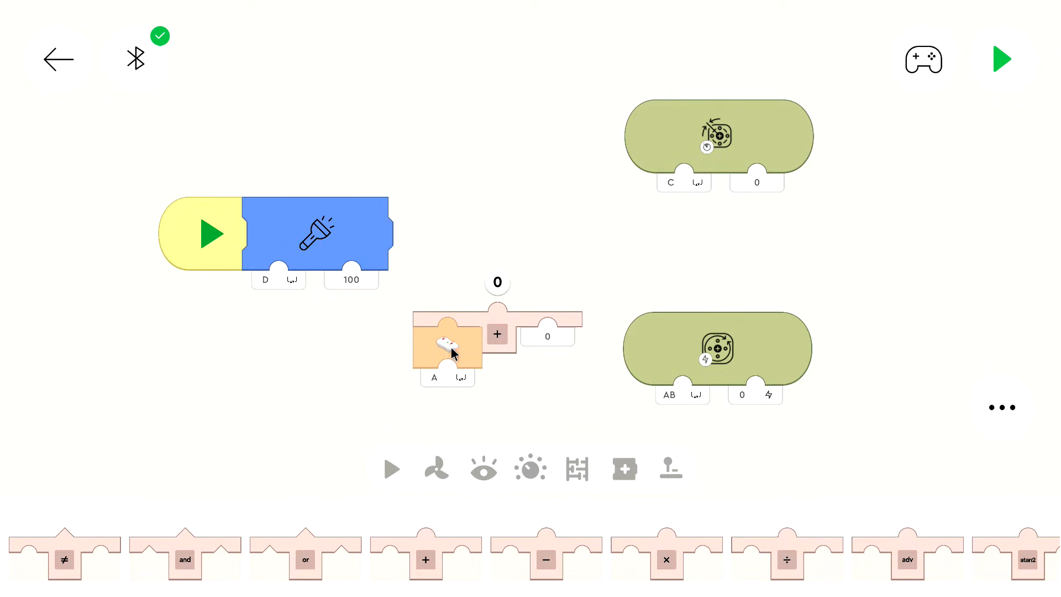
mouse_move(465, 359)
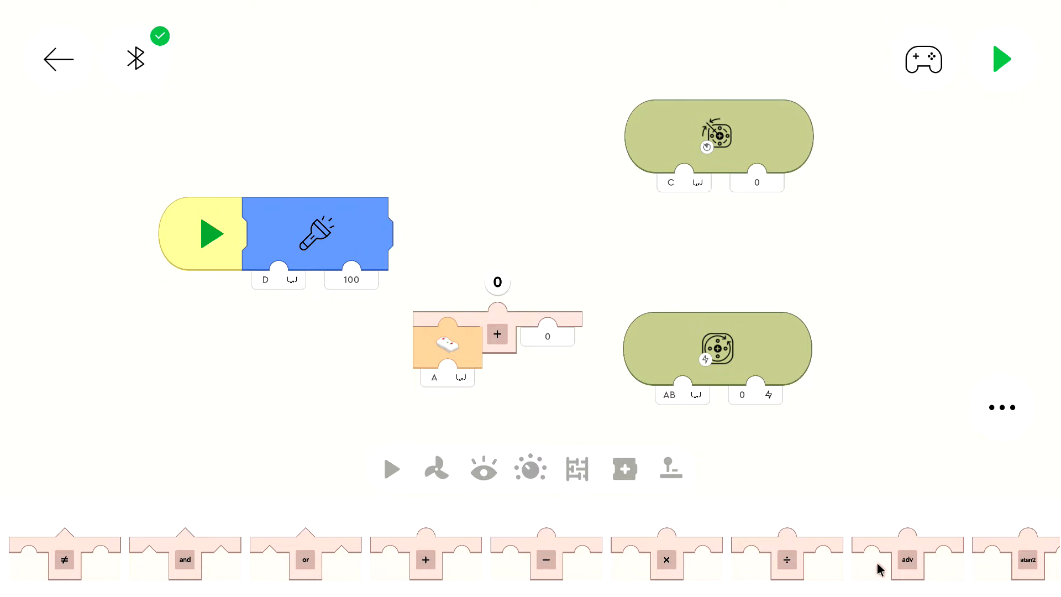
Place remote button B and A sensor blocks next to steering motor C and drive motors AB.
left_click(483, 468)
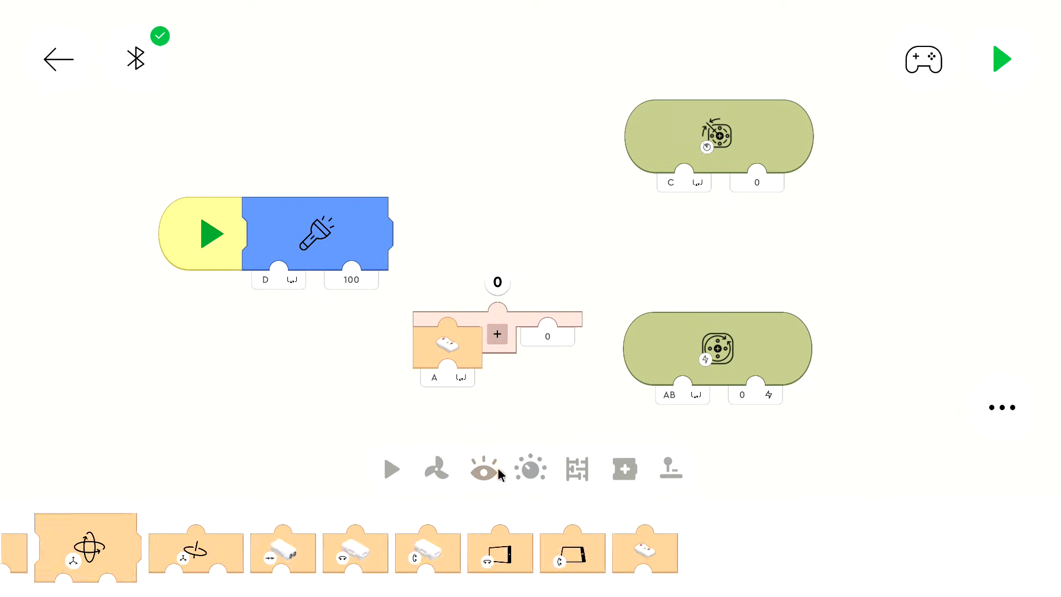
left_click(483, 468)
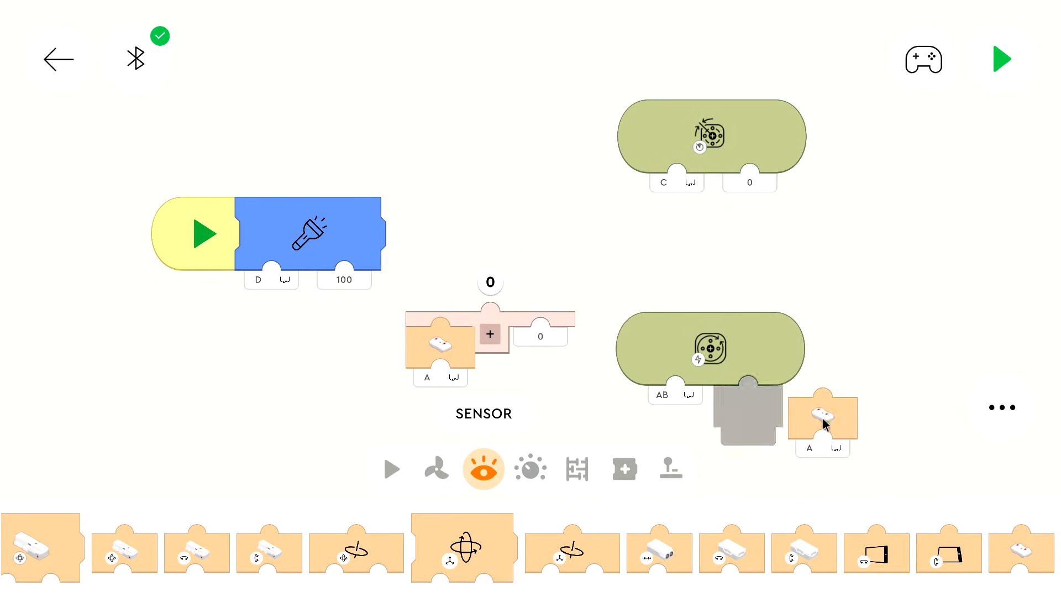
left_click(822, 412)
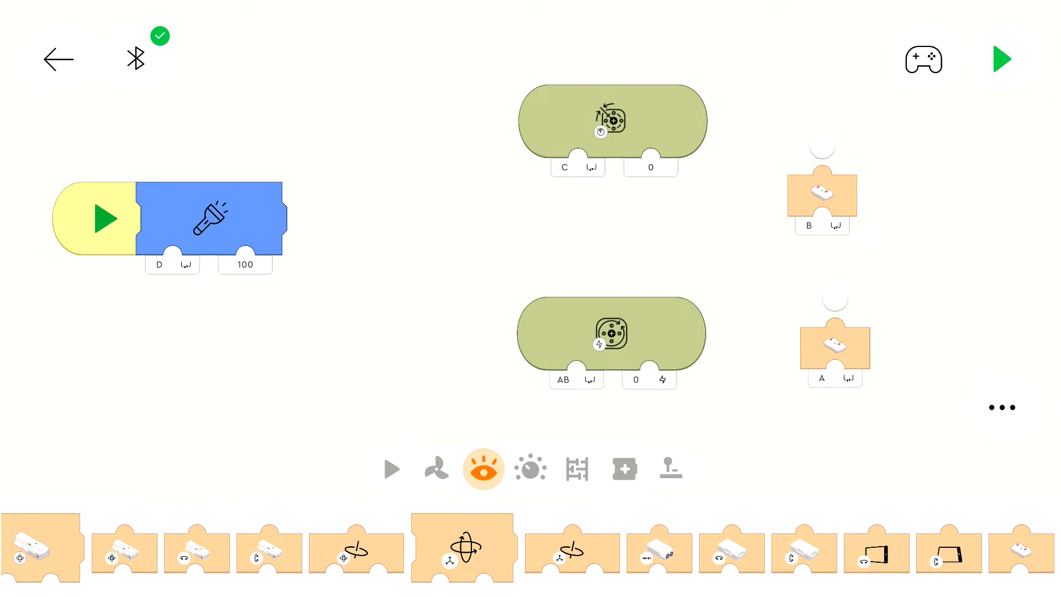
left_click(135, 59)
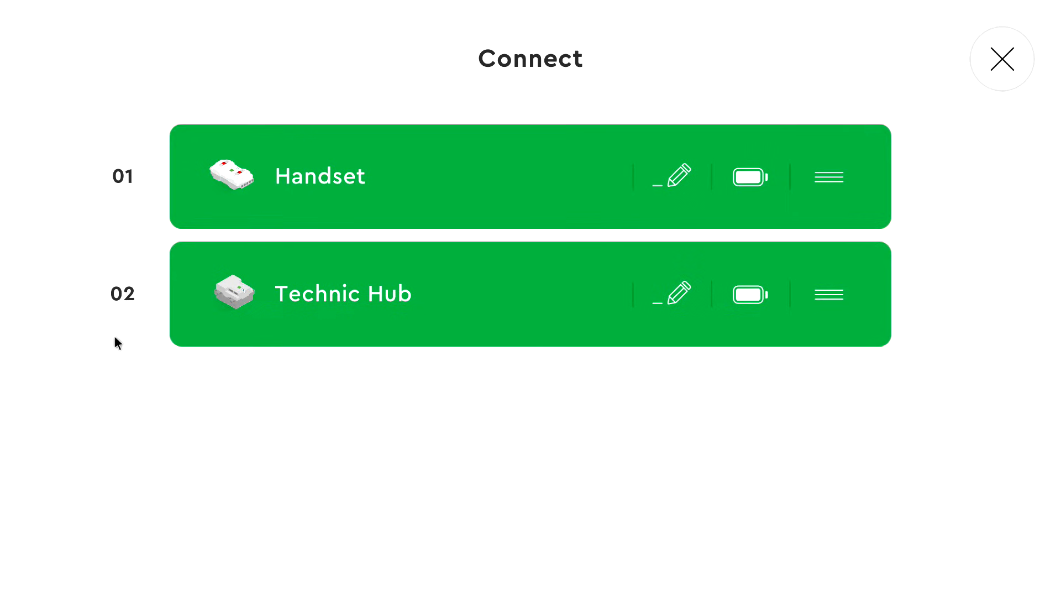
mouse_move(119, 291)
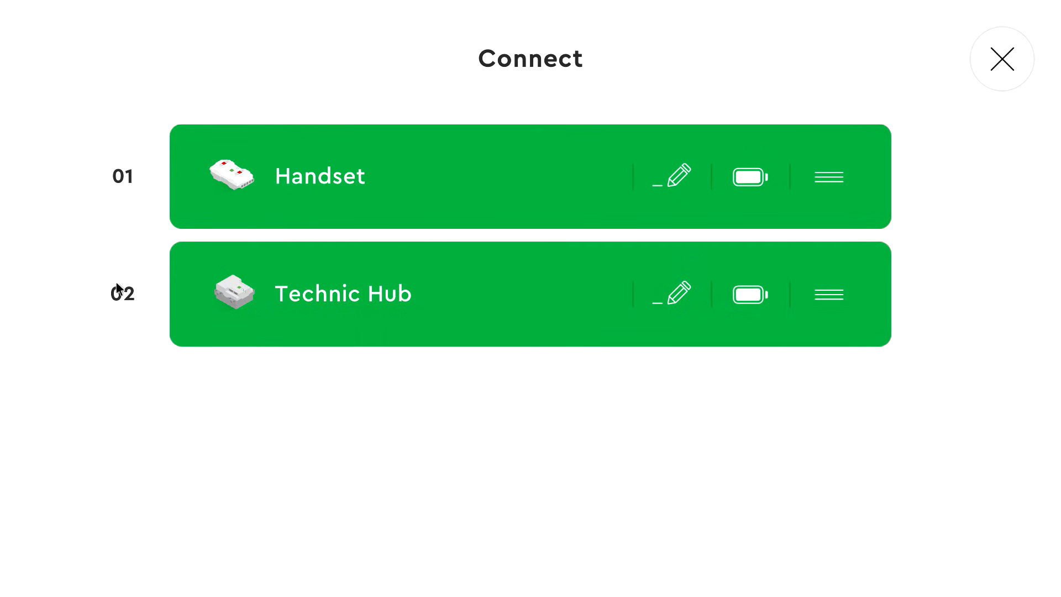
mouse_move(106, 275)
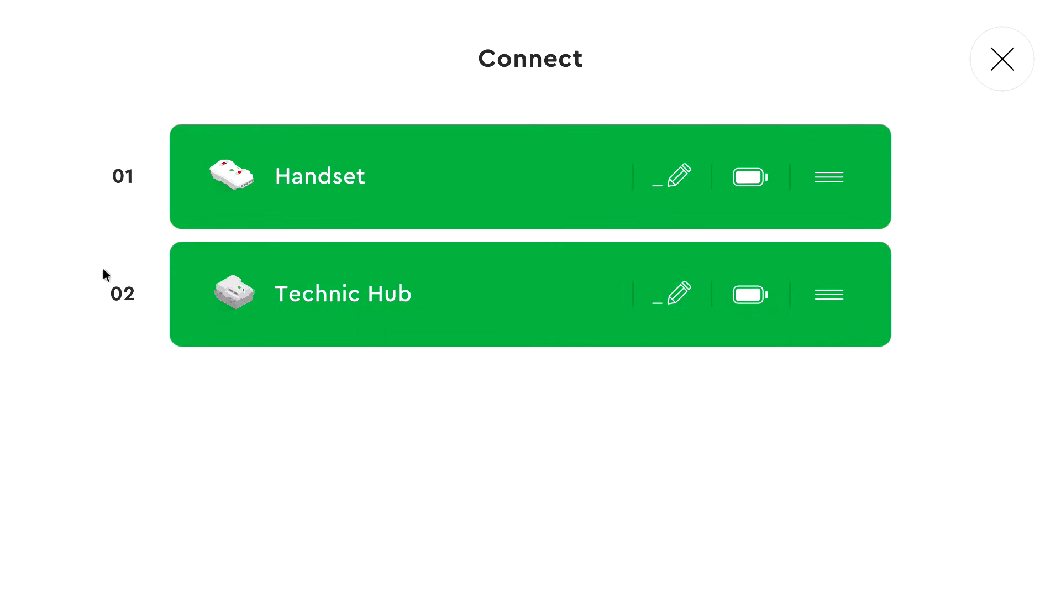
left_click(1002, 58)
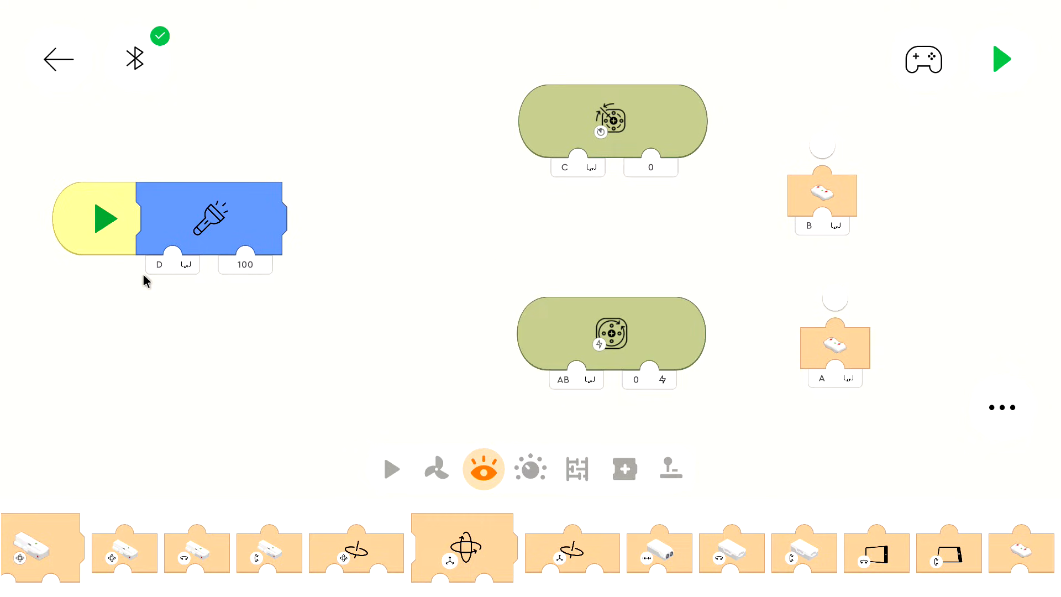
mouse_move(570, 198)
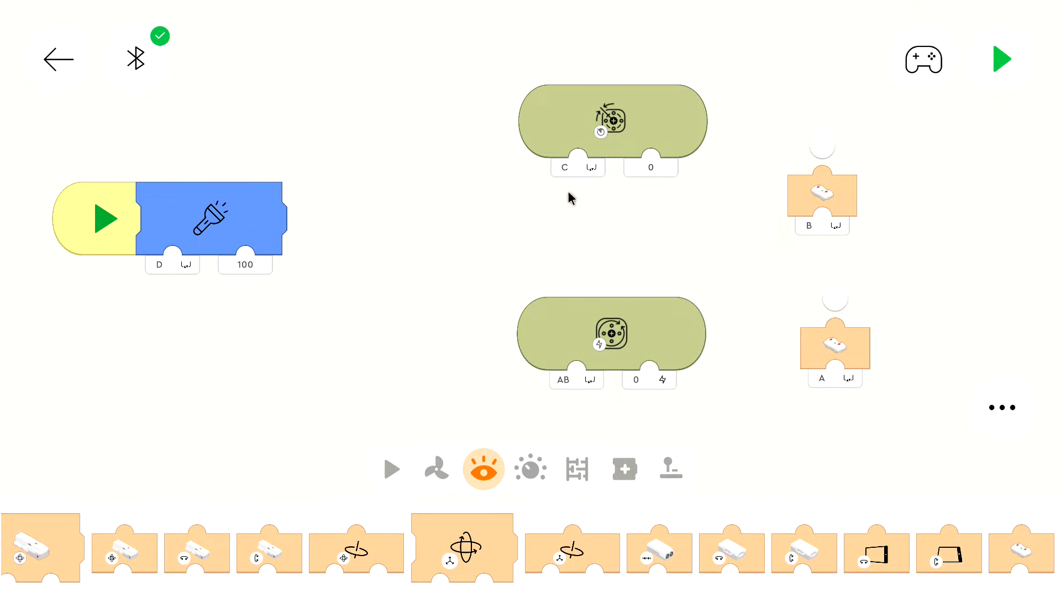
mouse_move(910, 6)
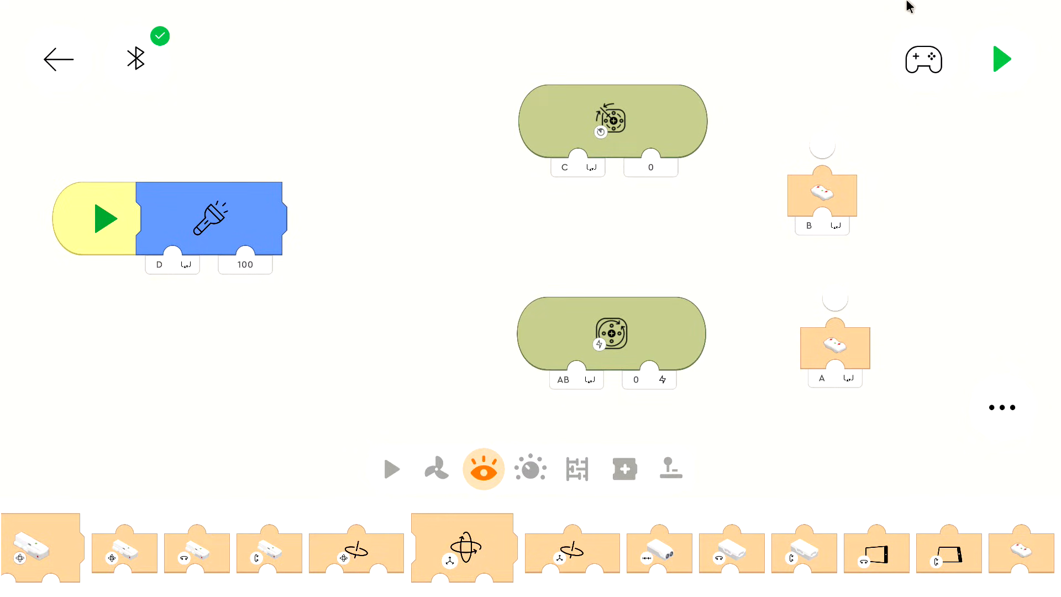
left_click(136, 59)
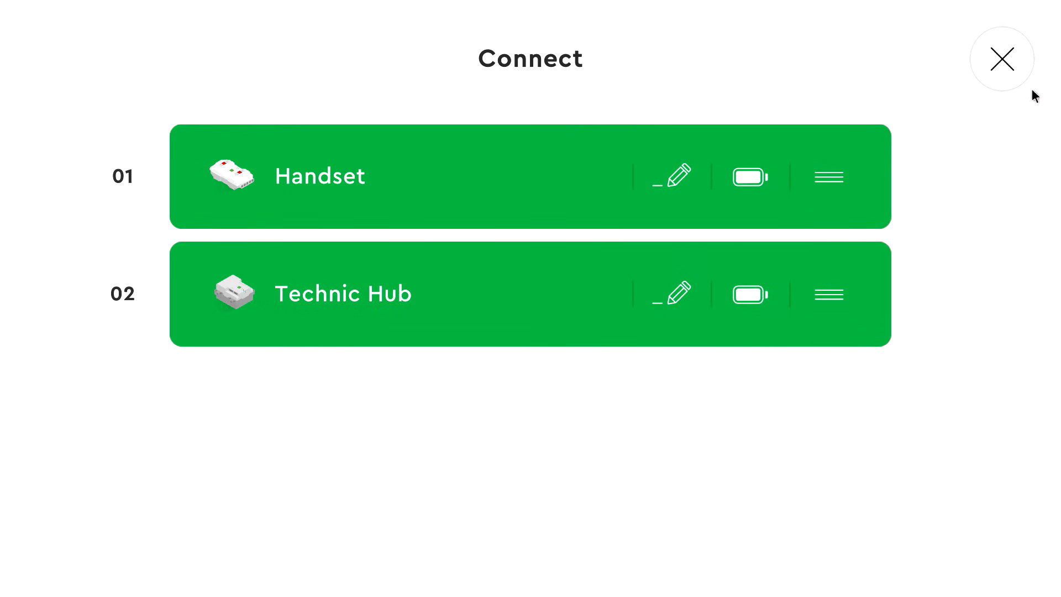
left_click(1002, 58)
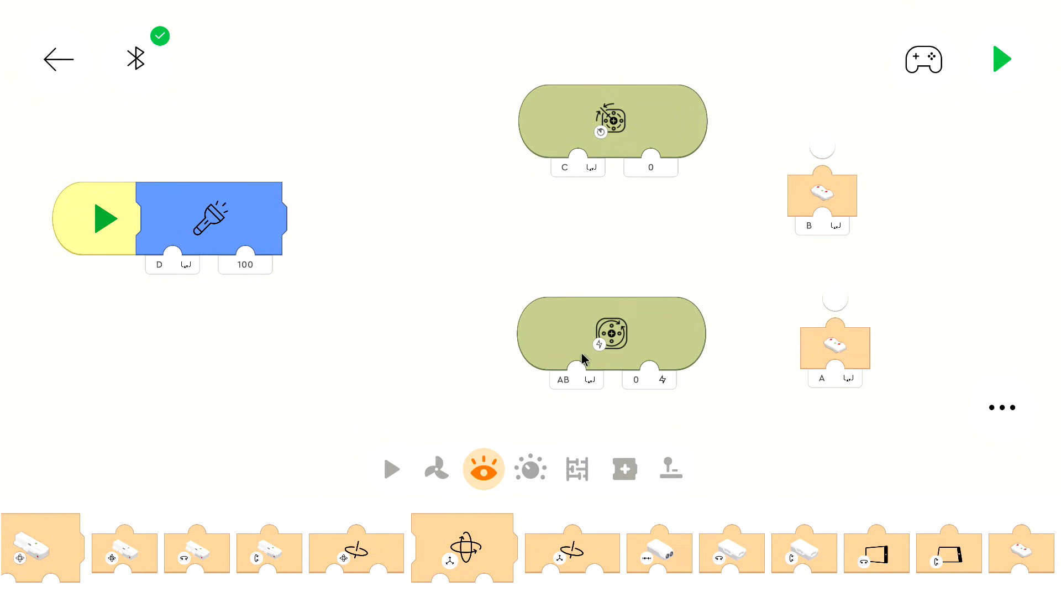
mouse_move(605, 310)
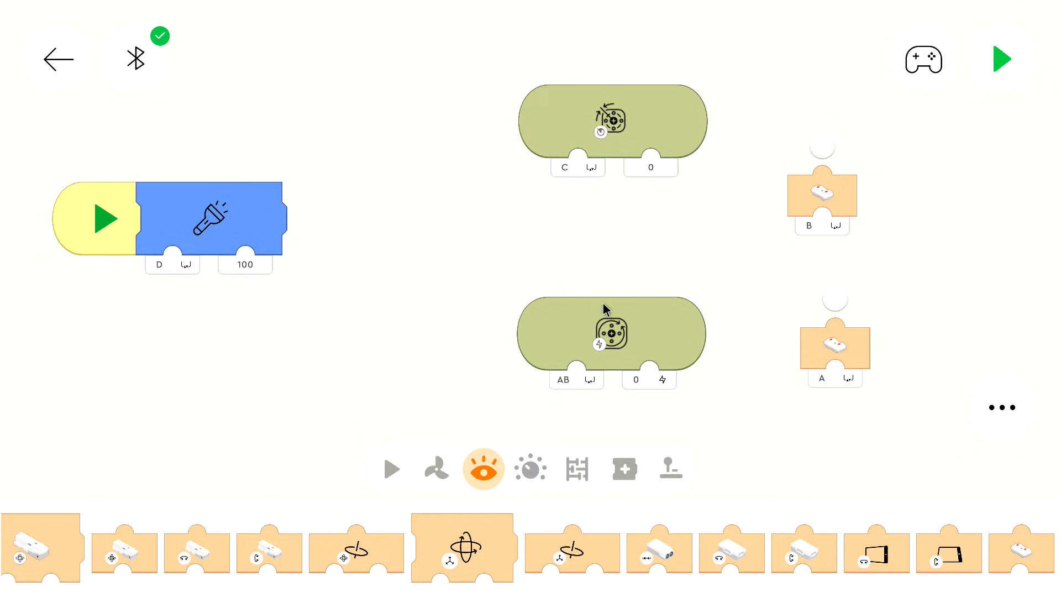
mouse_move(604, 308)
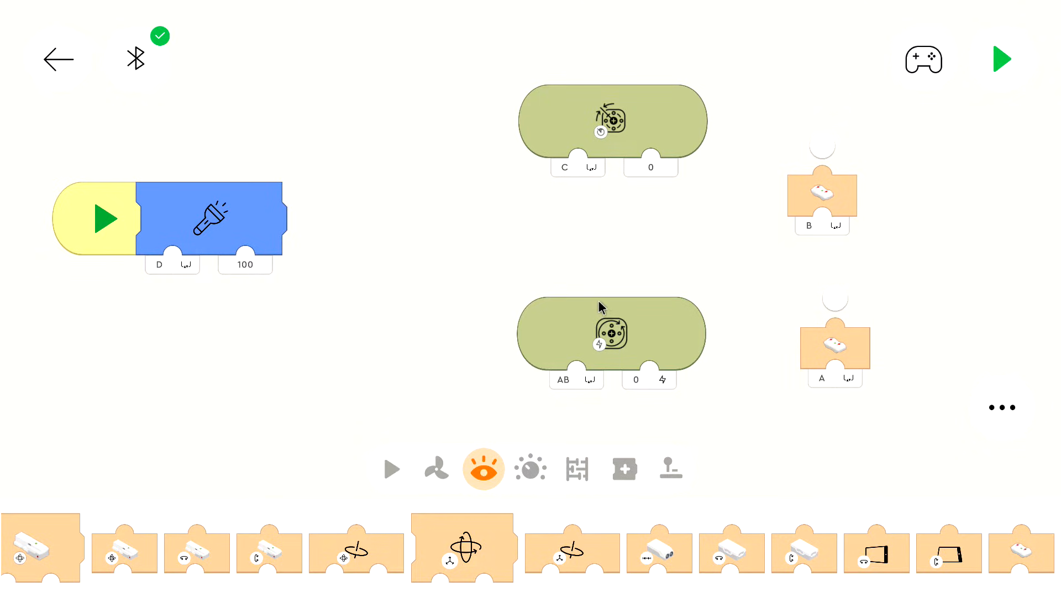
mouse_move(594, 298)
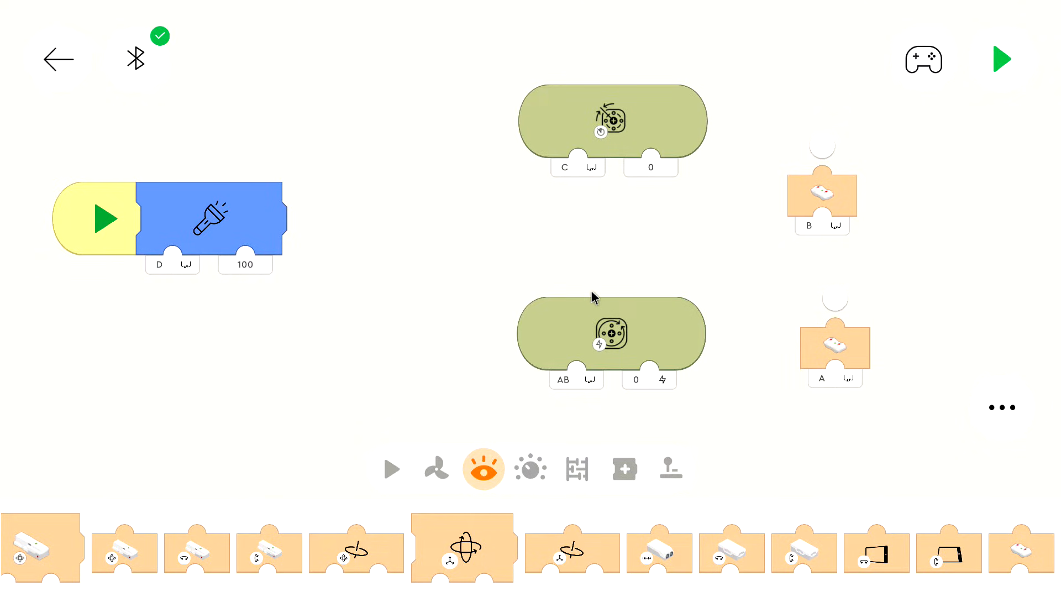
mouse_move(572, 434)
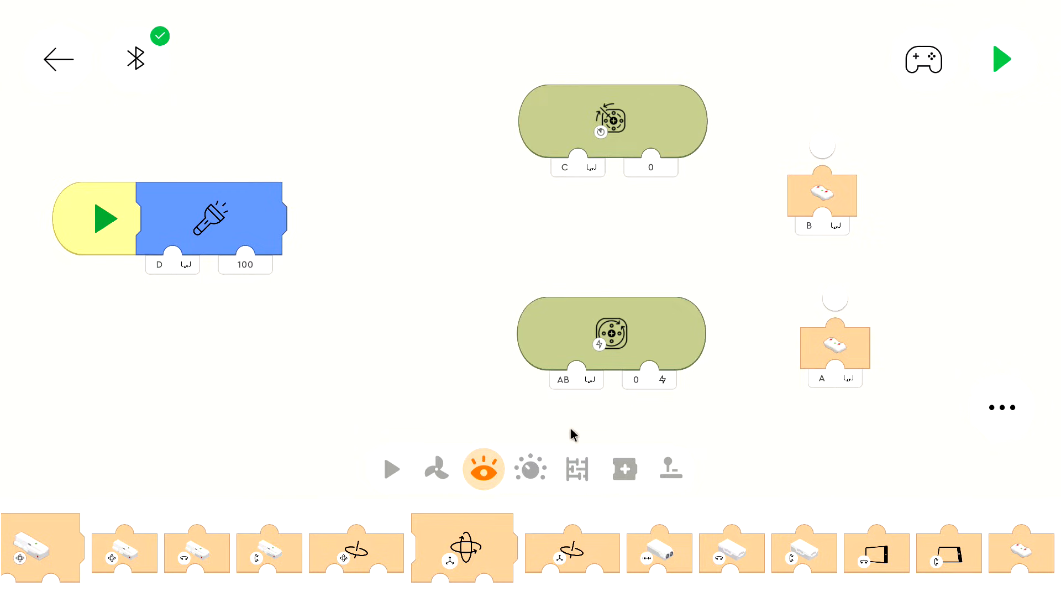
Show the pink hub sensor, variable and comparison block palette.
left_click(577, 468)
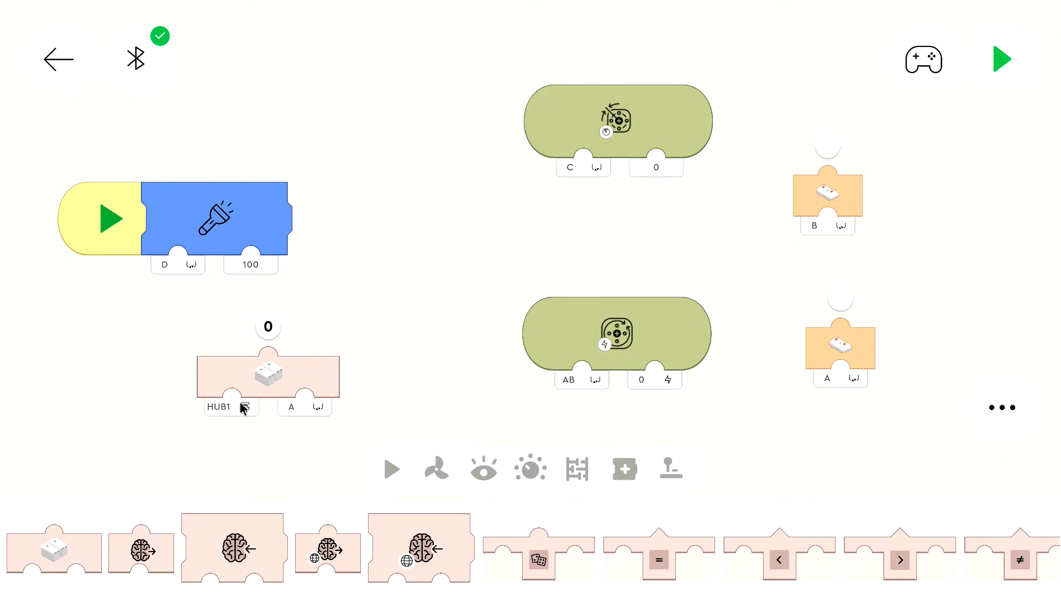
Keep the hub value block reading HUB1 port A below the light block.
left_click(220, 407)
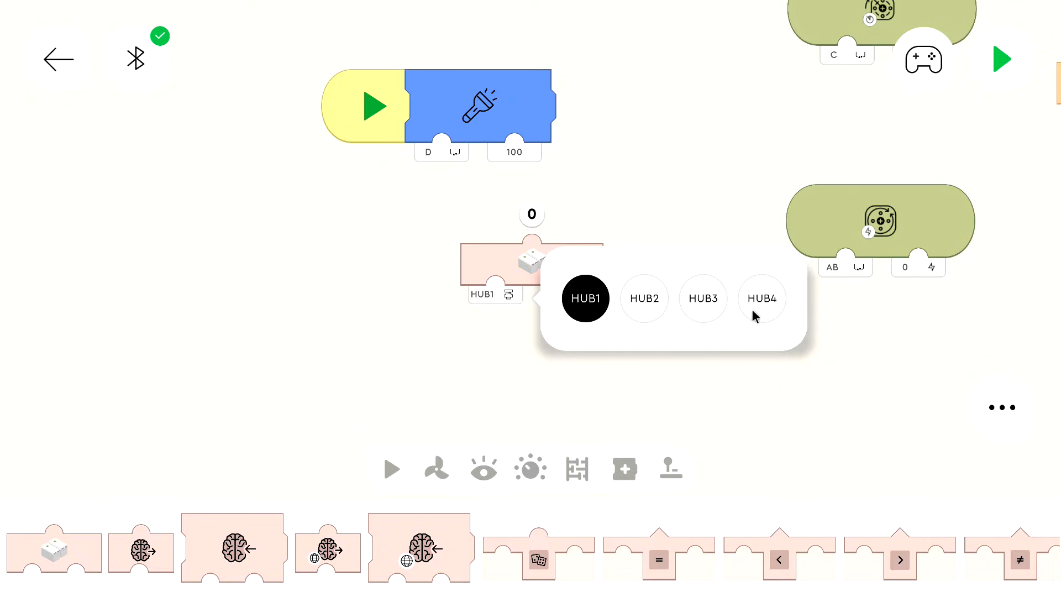
mouse_move(124, 96)
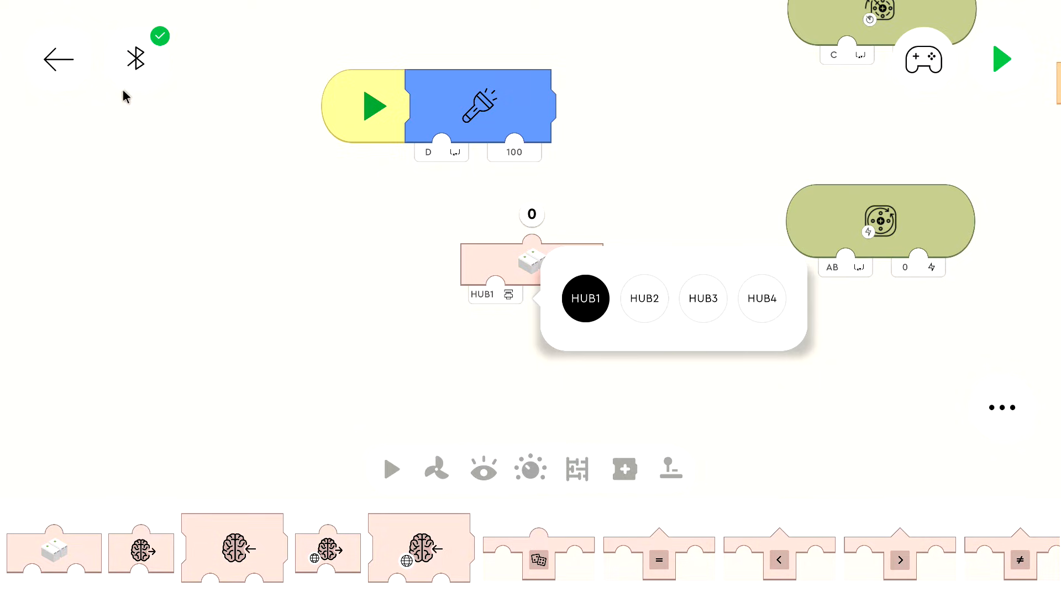
mouse_move(974, 77)
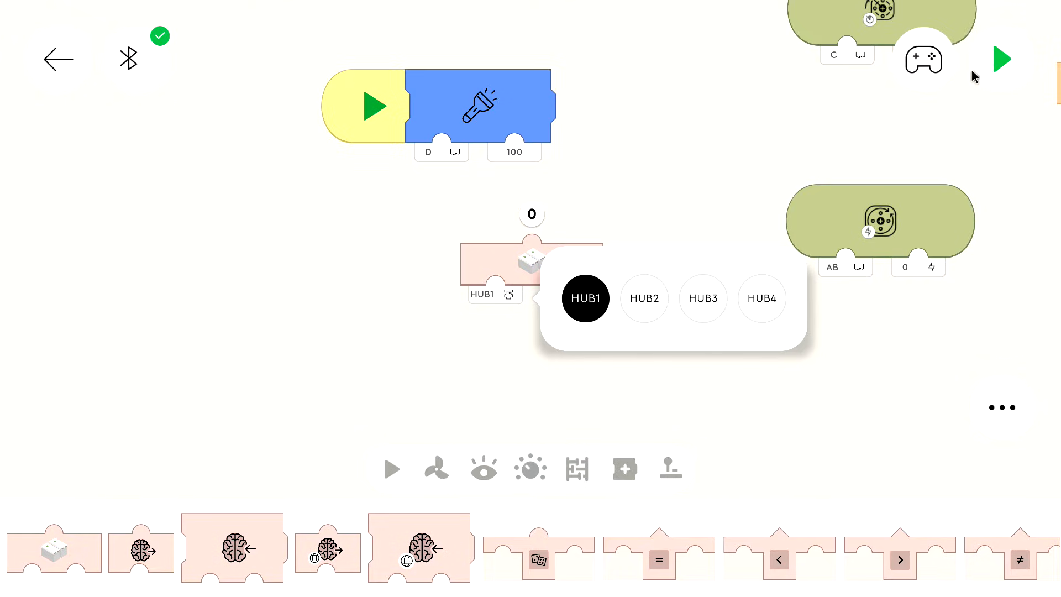
left_click(585, 298)
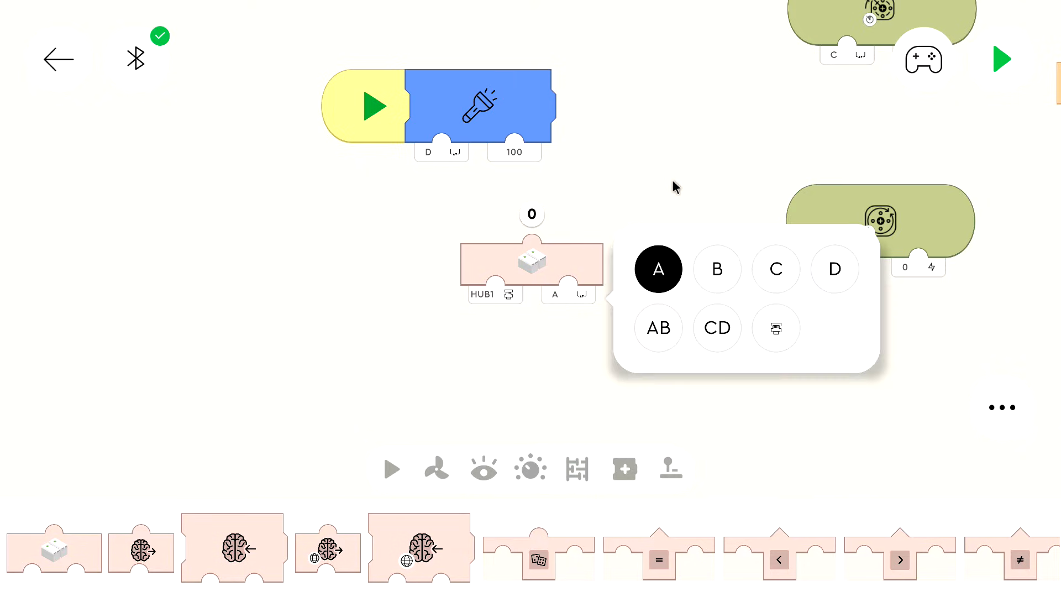
left_click(657, 327)
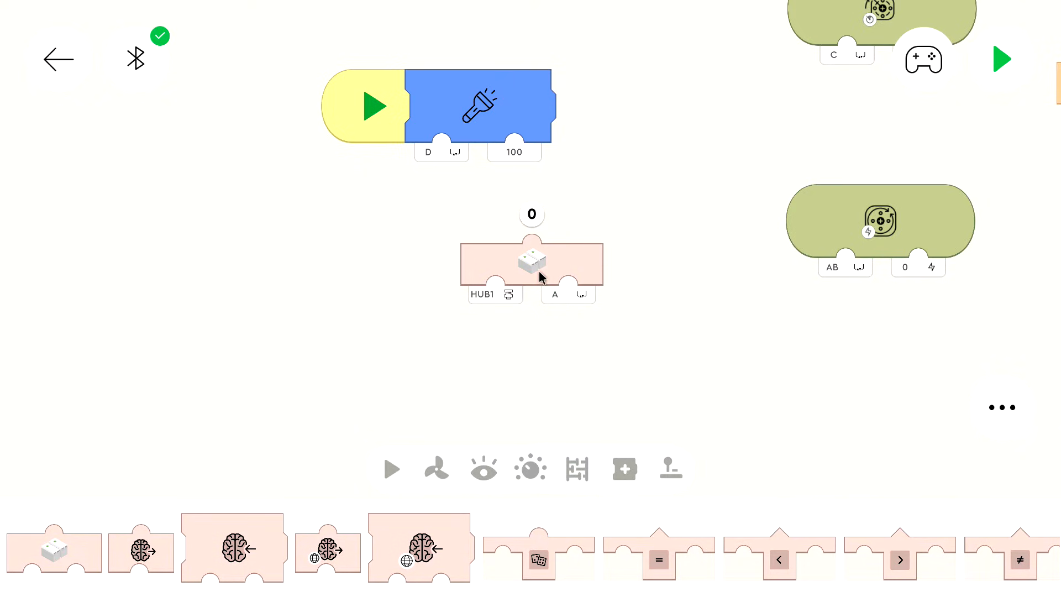
mouse_move(726, 158)
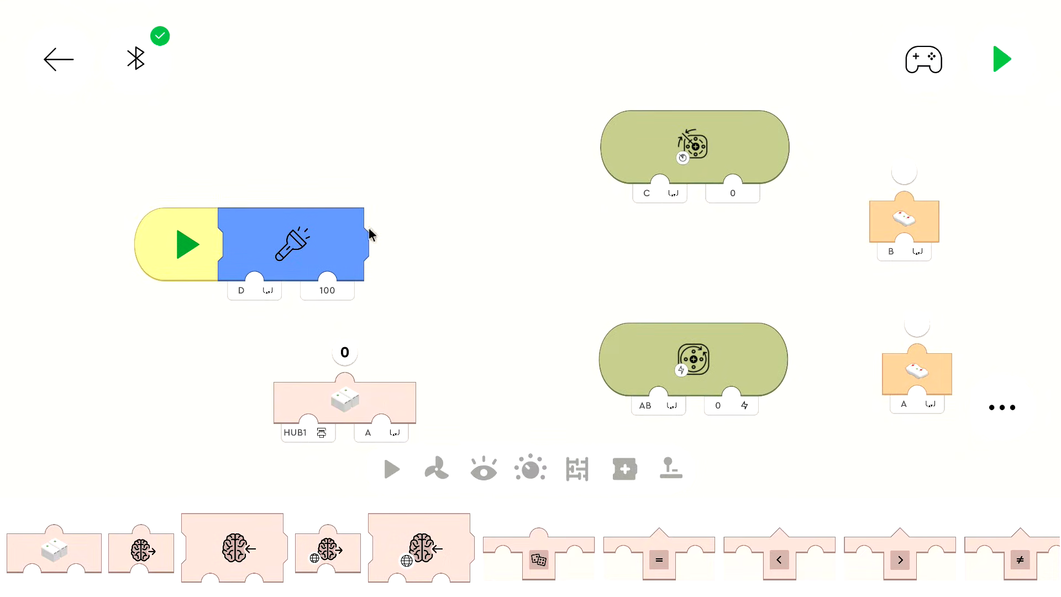
Check the connected devices and confirm the hub block's live reading of 100.
left_click(135, 59)
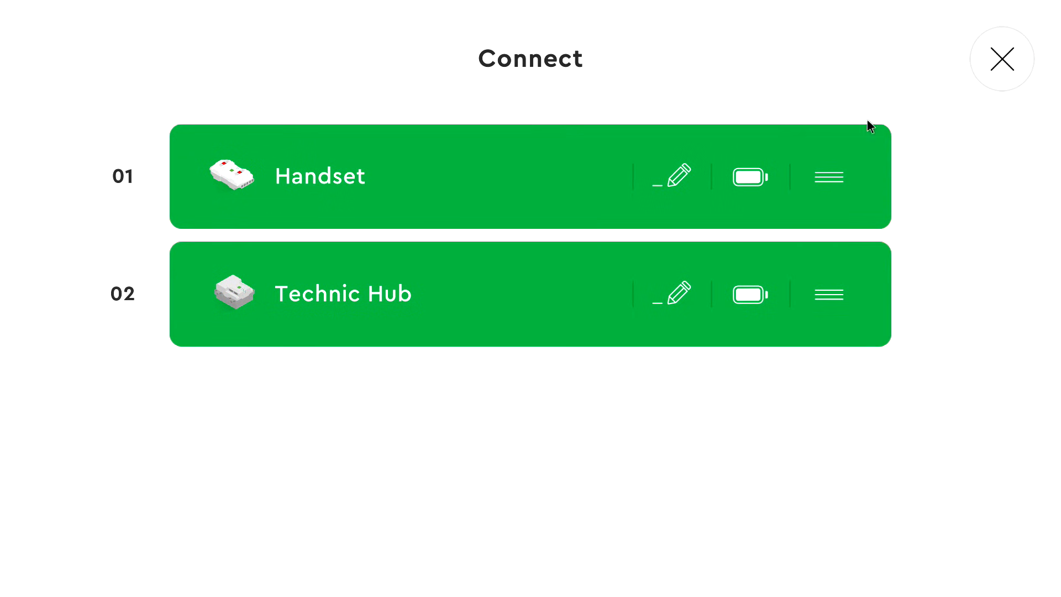
left_click(1000, 58)
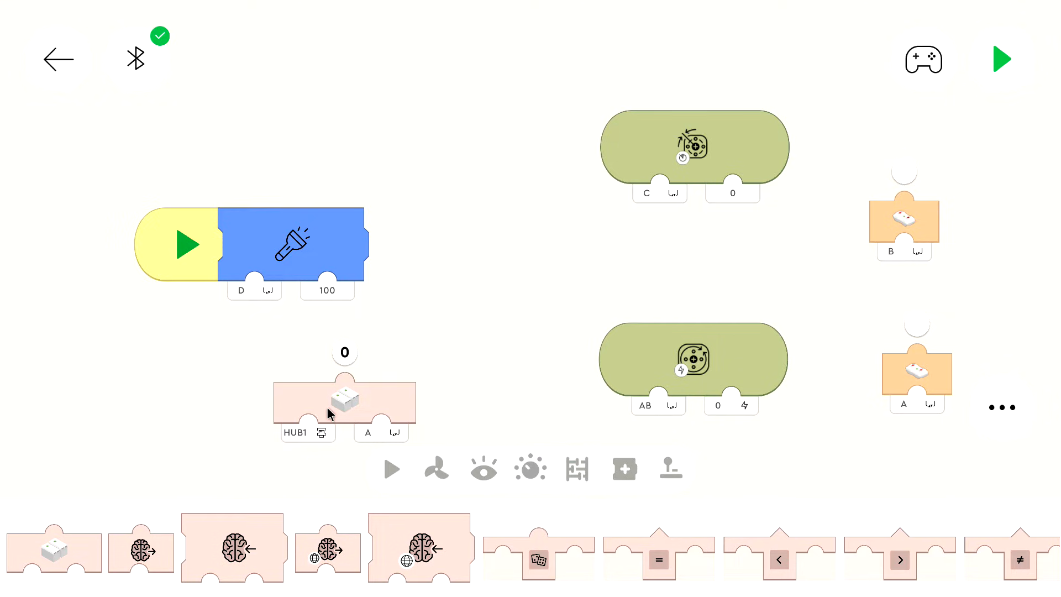
left_click(295, 432)
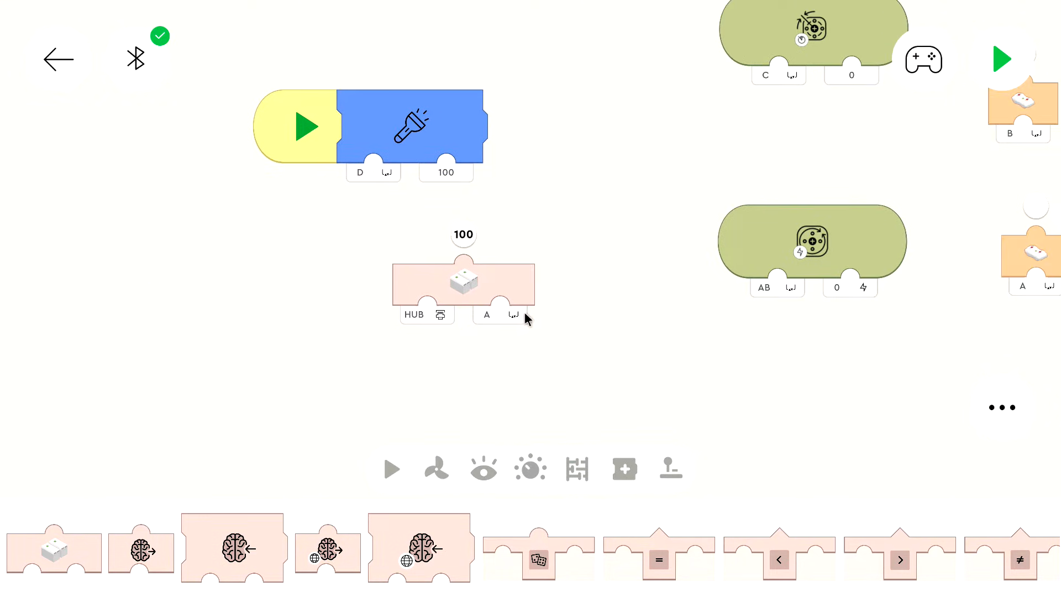
left_click(501, 314)
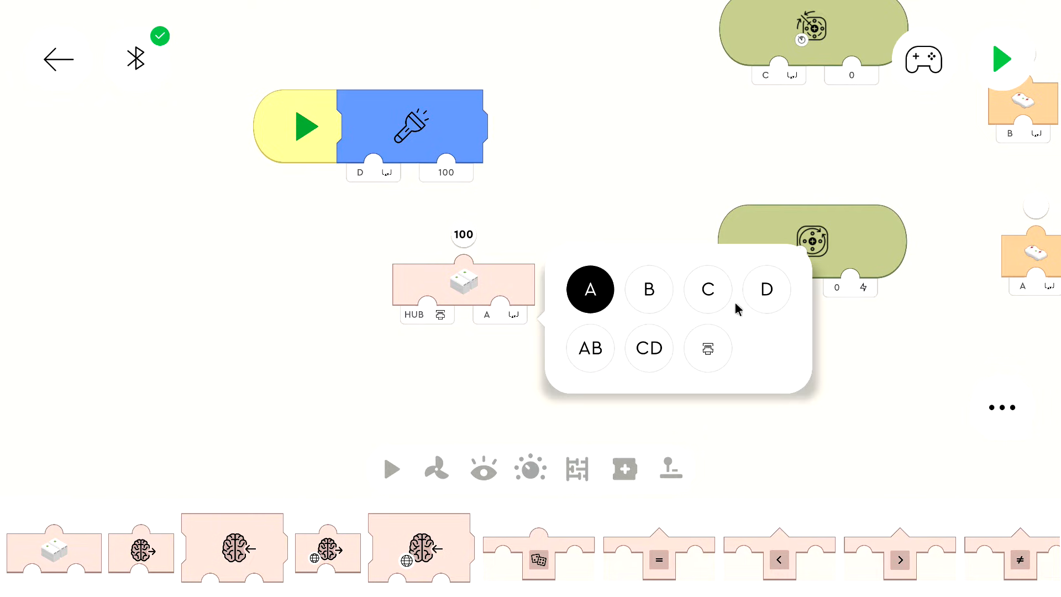
left_click(767, 289)
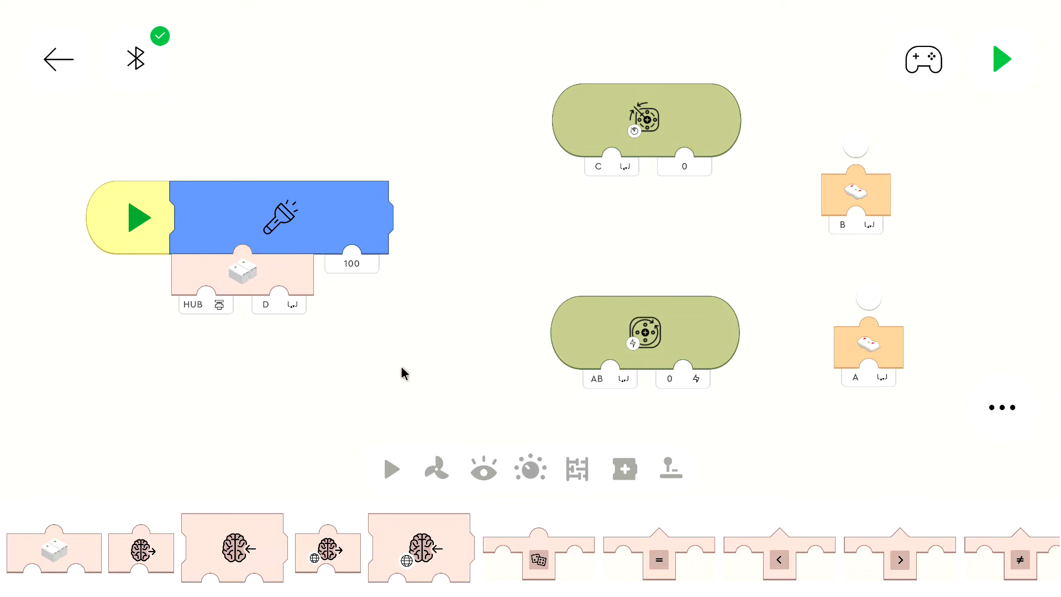
mouse_move(427, 364)
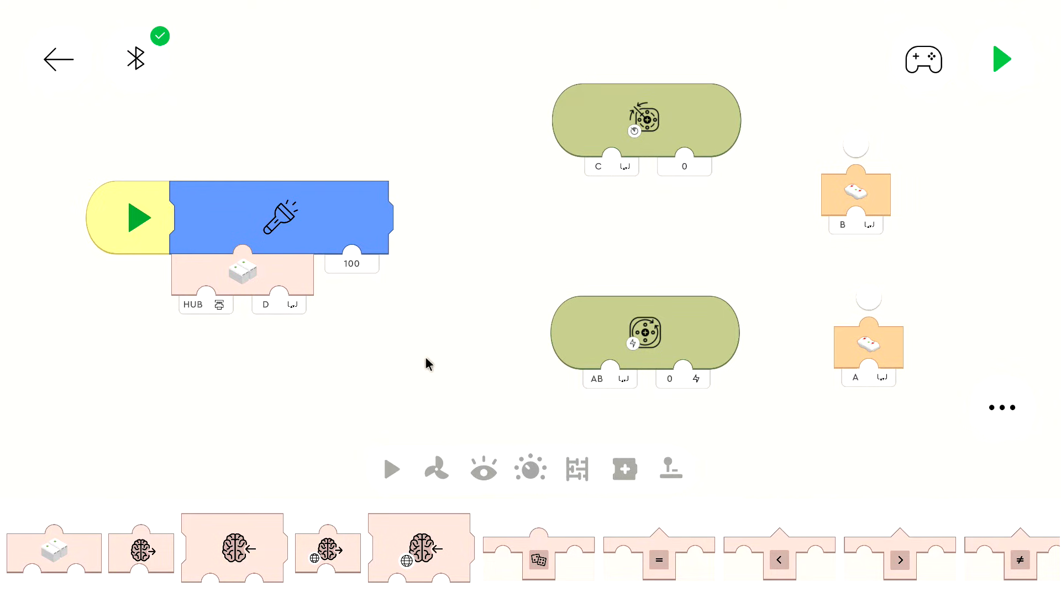
mouse_move(720, 229)
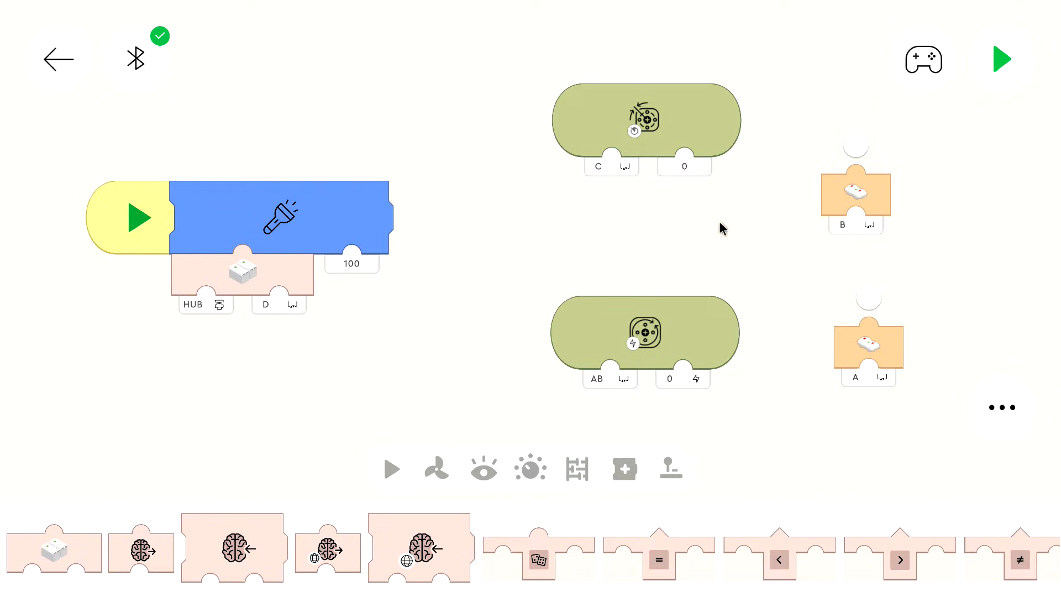
mouse_move(965, 108)
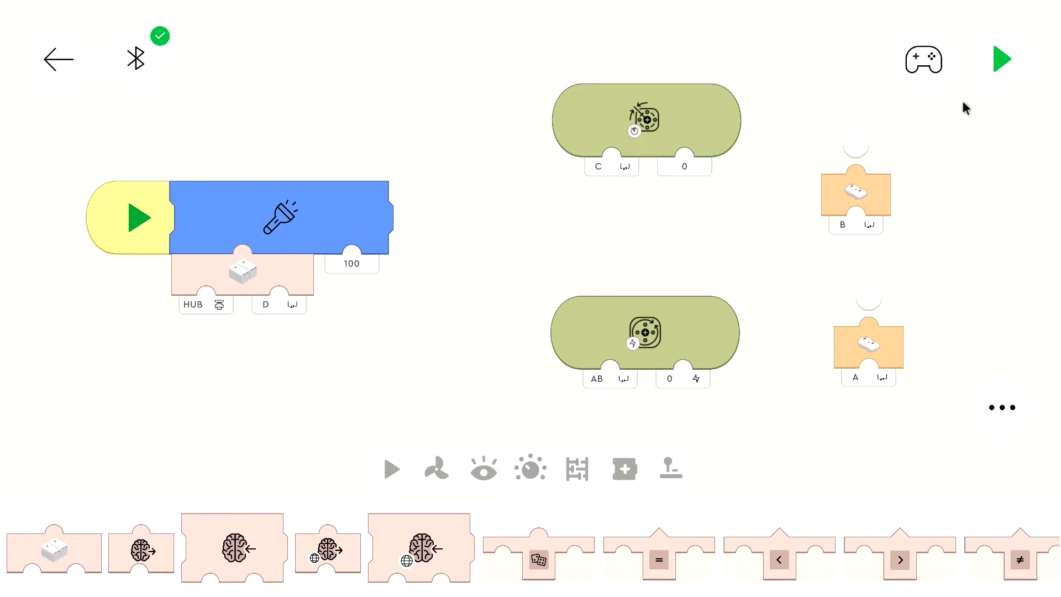
mouse_move(989, 67)
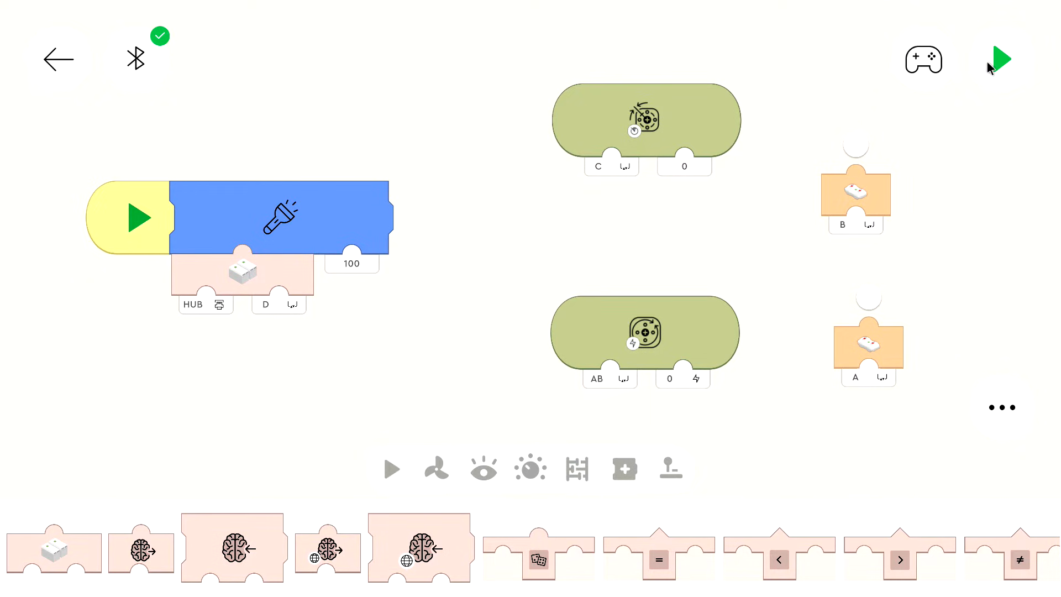
left_click(1002, 59)
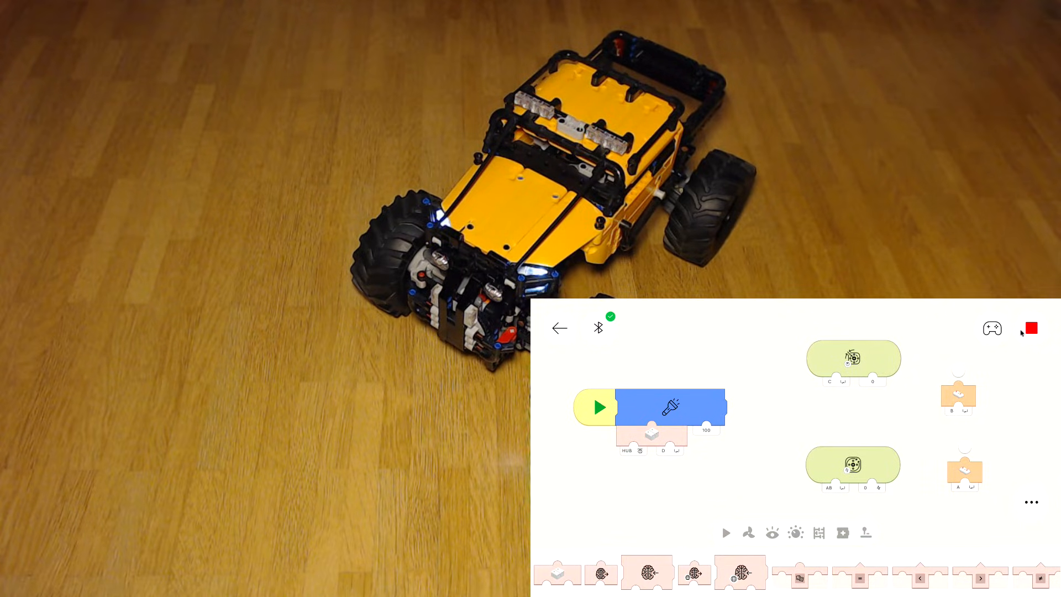
left_click(1029, 328)
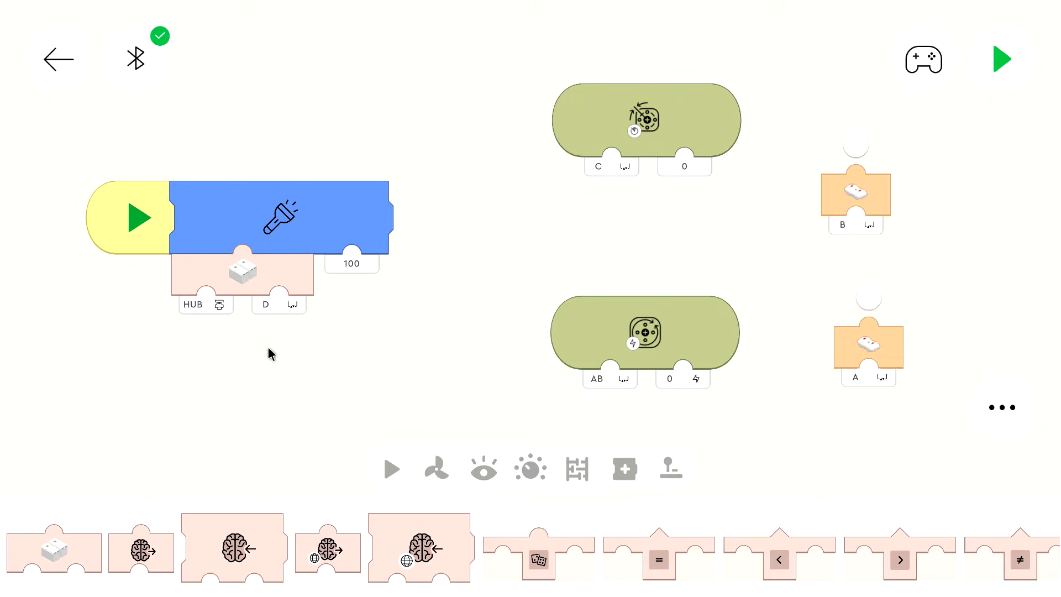
mouse_move(763, 395)
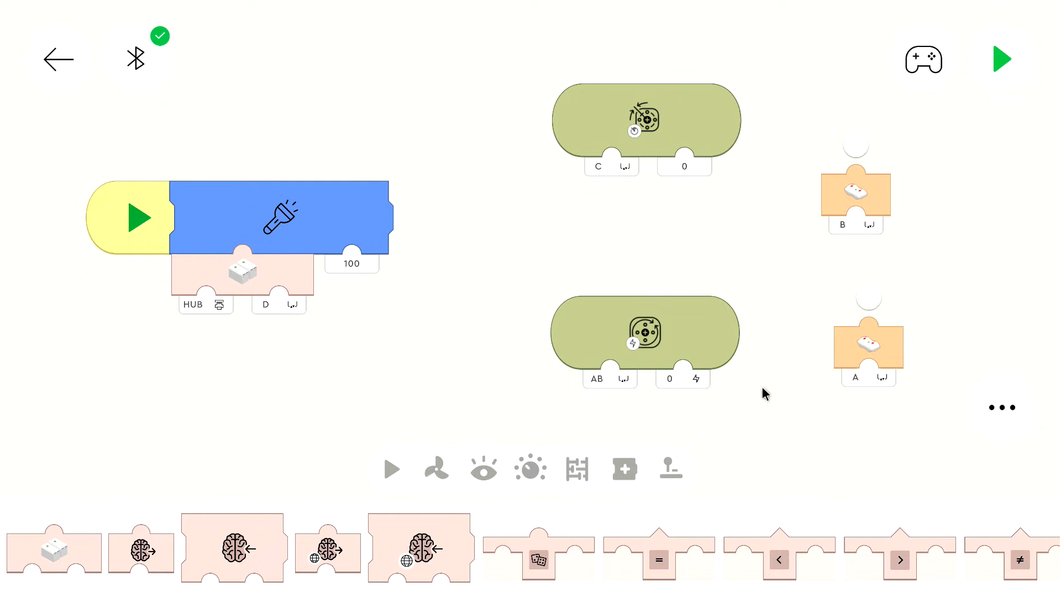
mouse_move(820, 231)
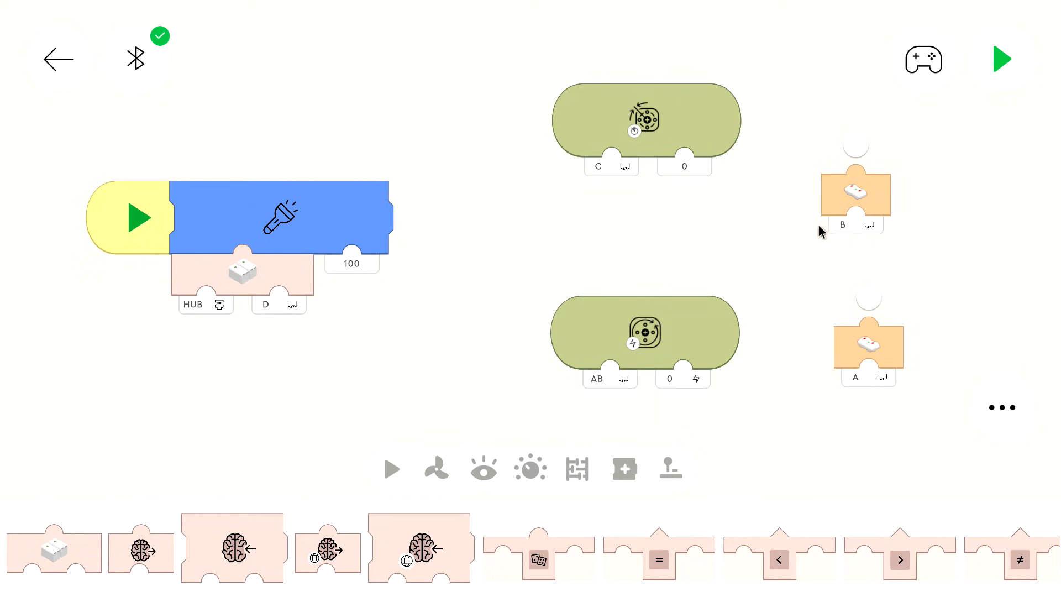
Place a hub port input under the drive motor block and select its port field.
left_click(205, 304)
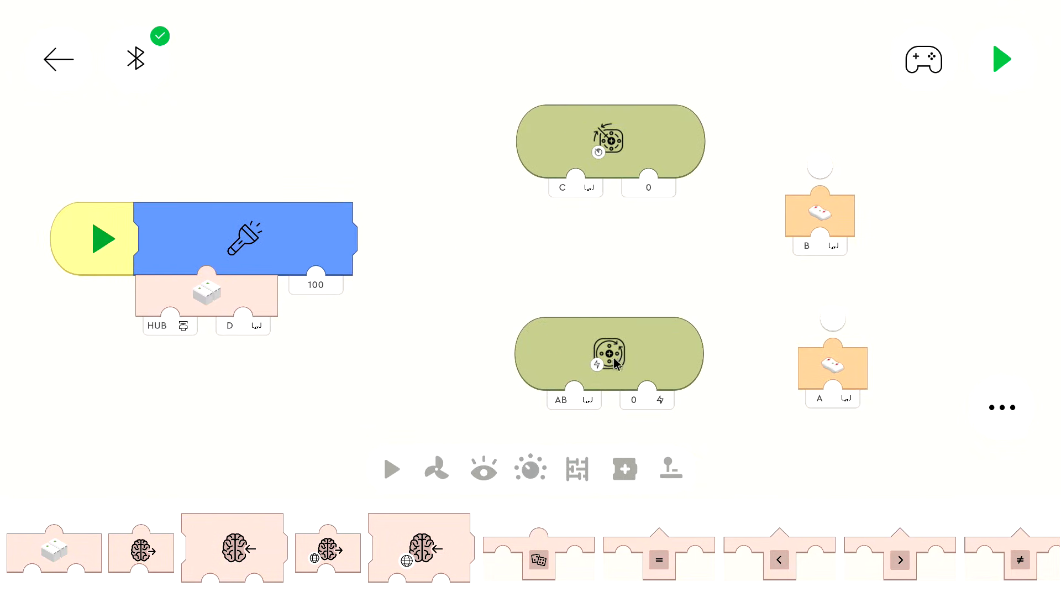
mouse_move(799, 352)
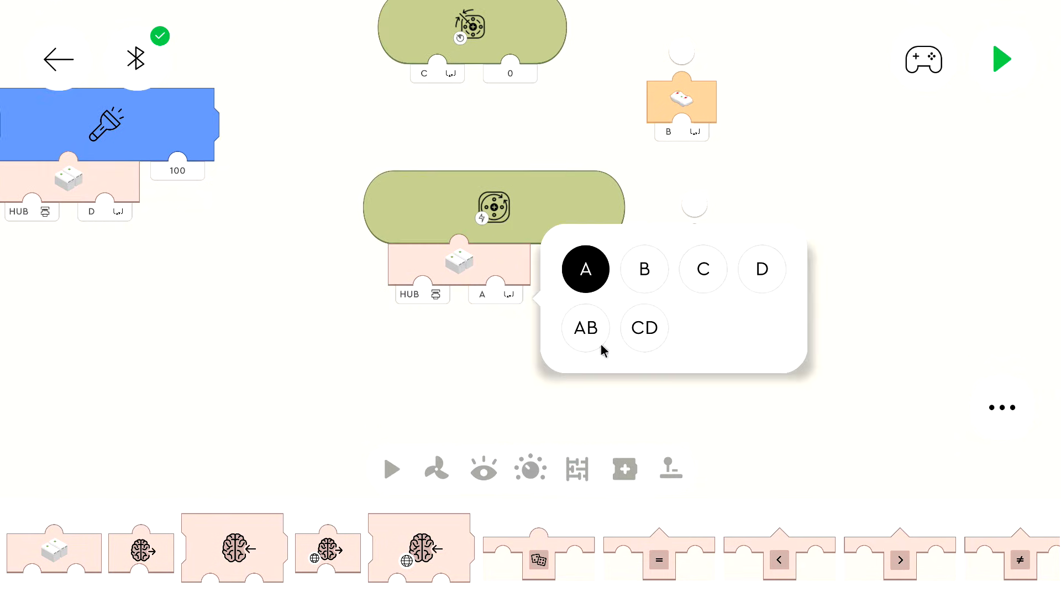
Feed the drive motors from hub port AB and the steering motor from hub port C.
left_click(584, 327)
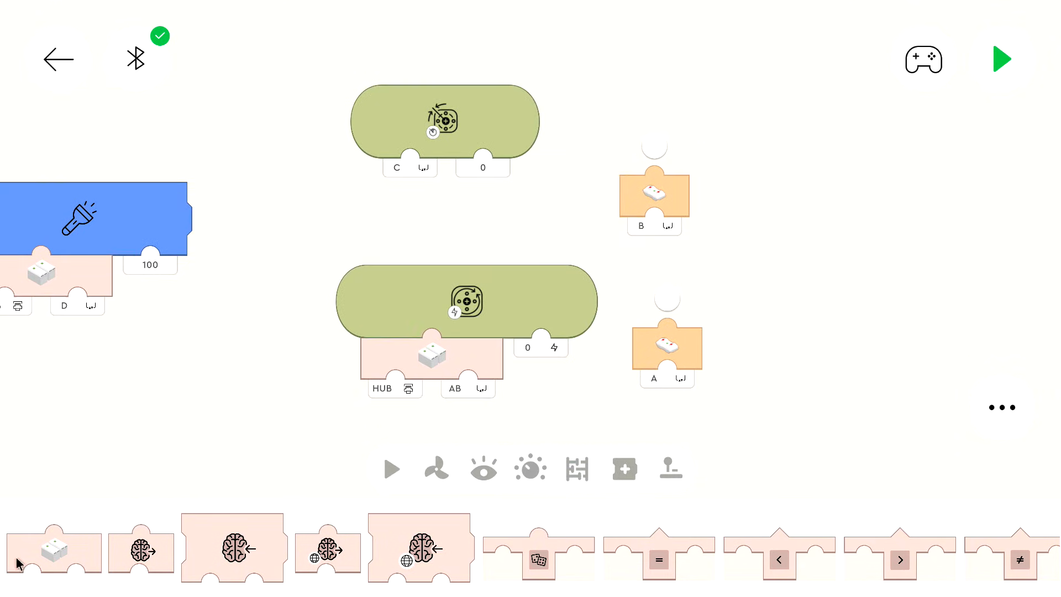
left_click(396, 388)
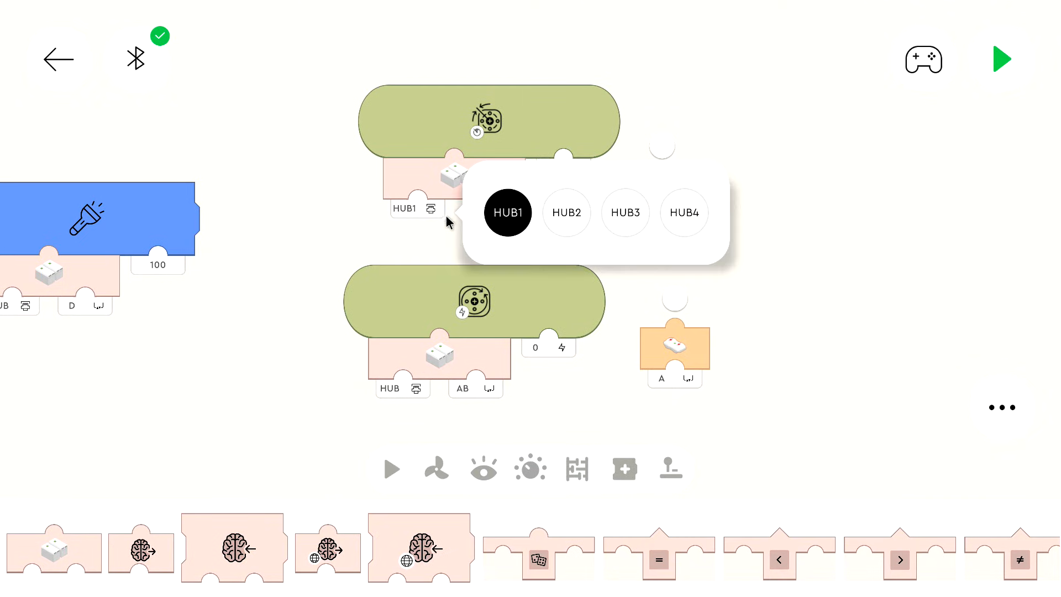
left_click(490, 207)
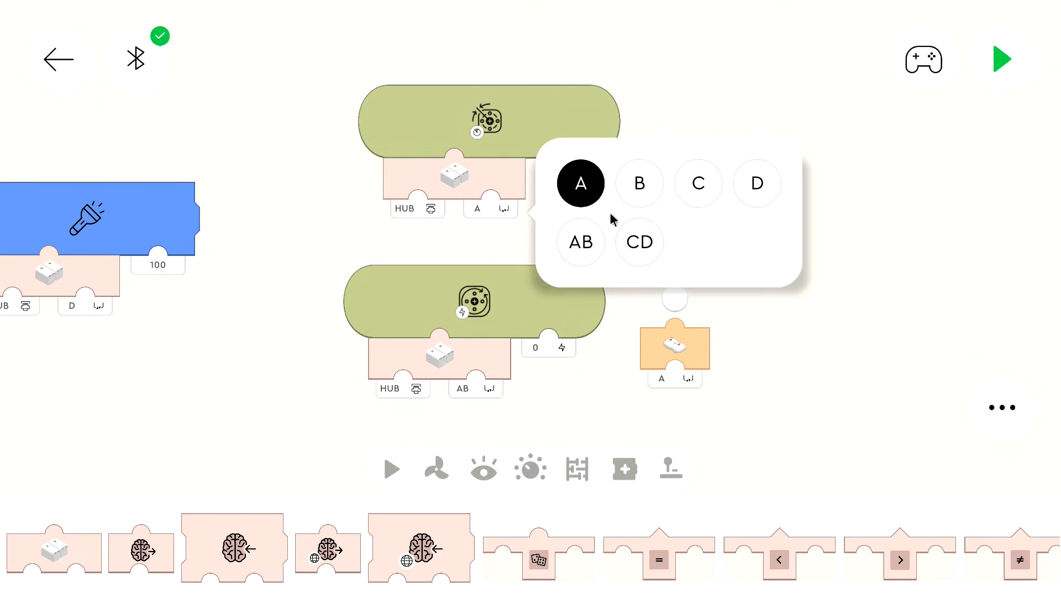
left_click(696, 184)
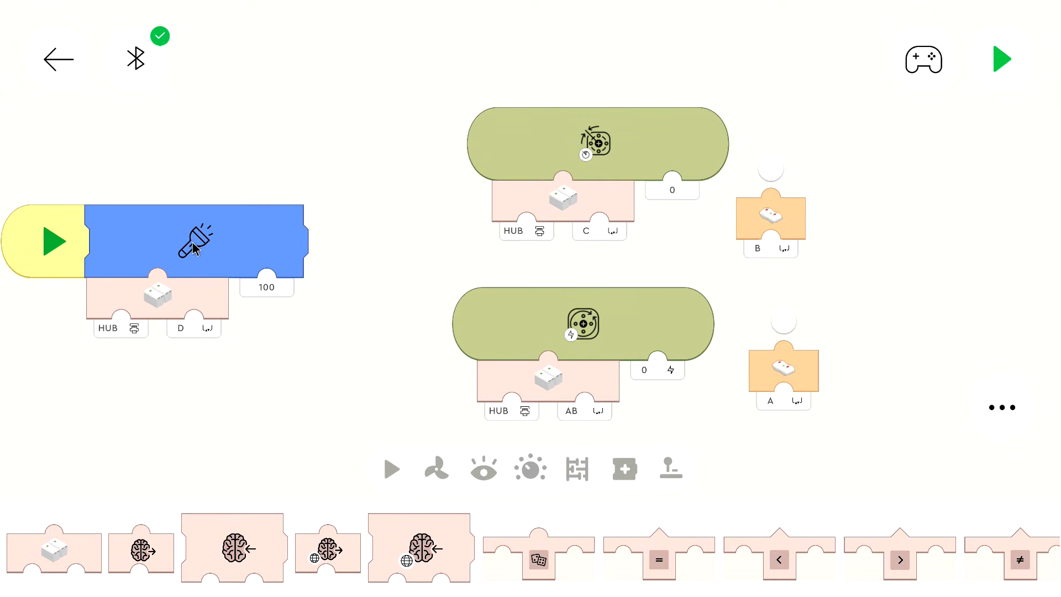
mouse_move(789, 260)
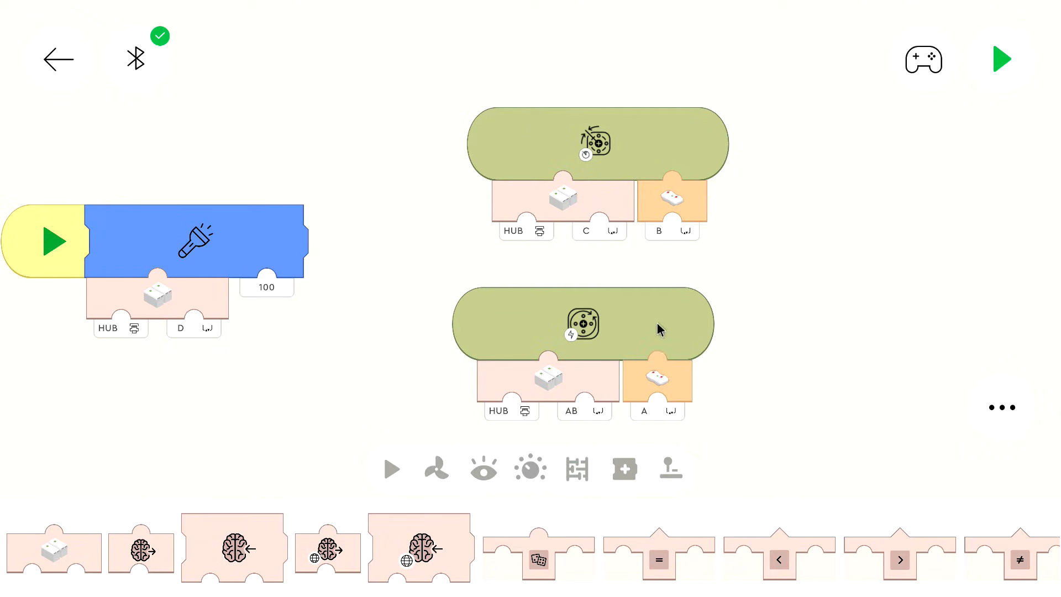
mouse_move(633, 401)
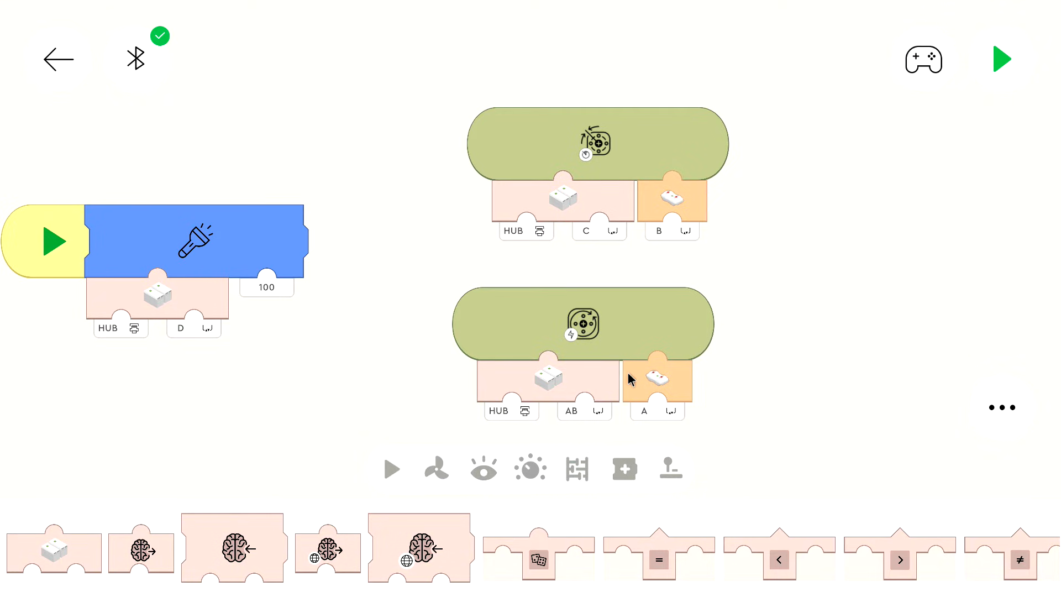
mouse_move(509, 292)
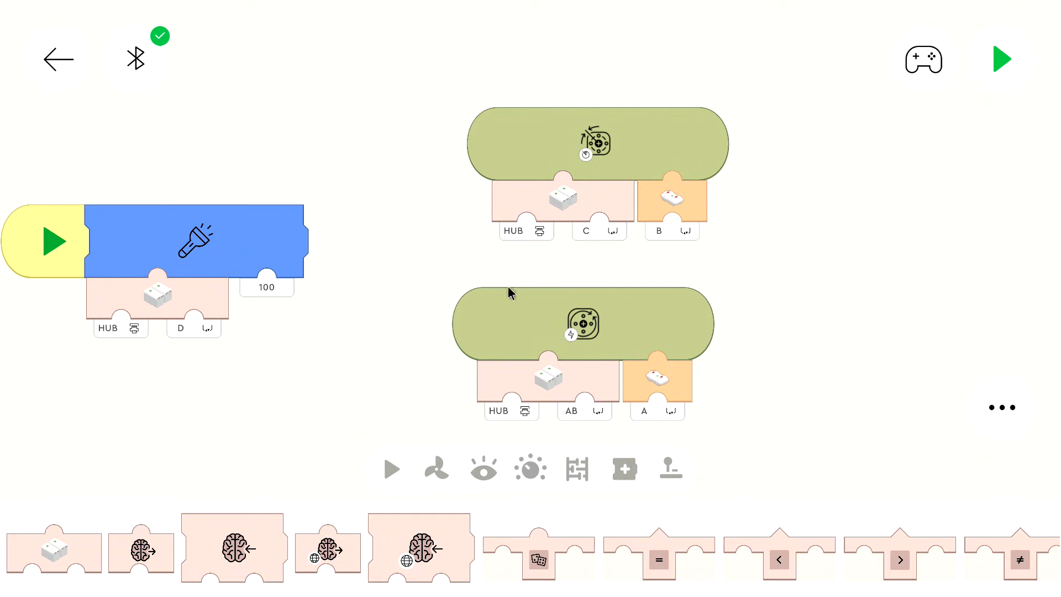
mouse_move(642, 340)
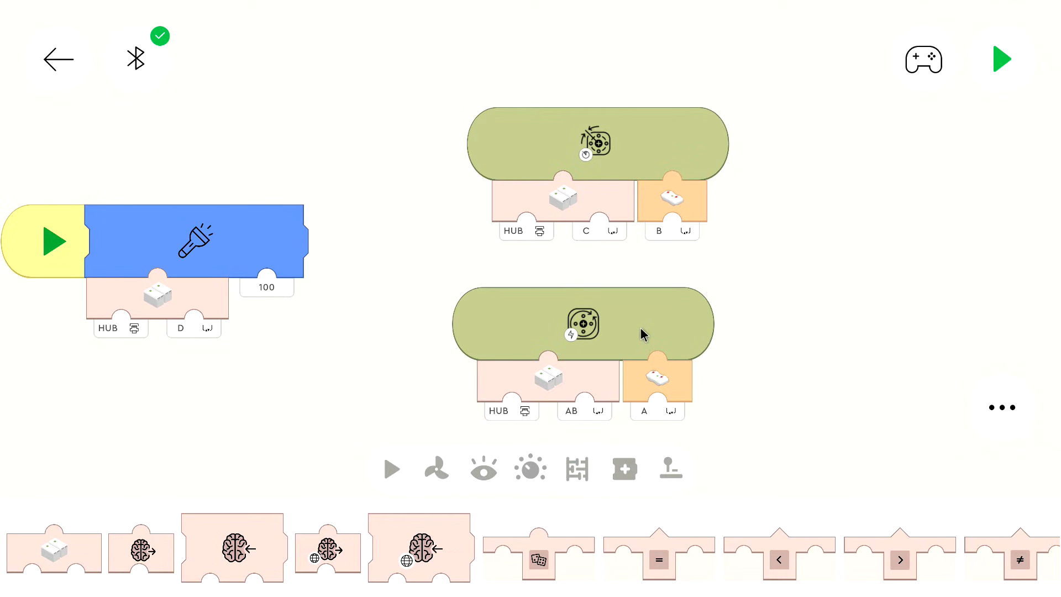
mouse_move(667, 324)
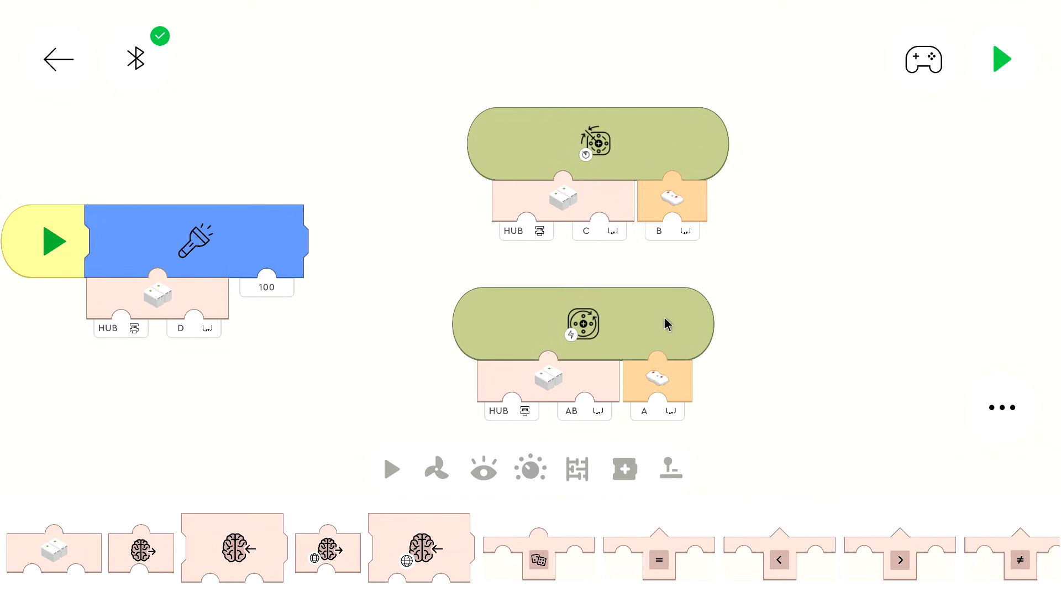
mouse_move(653, 176)
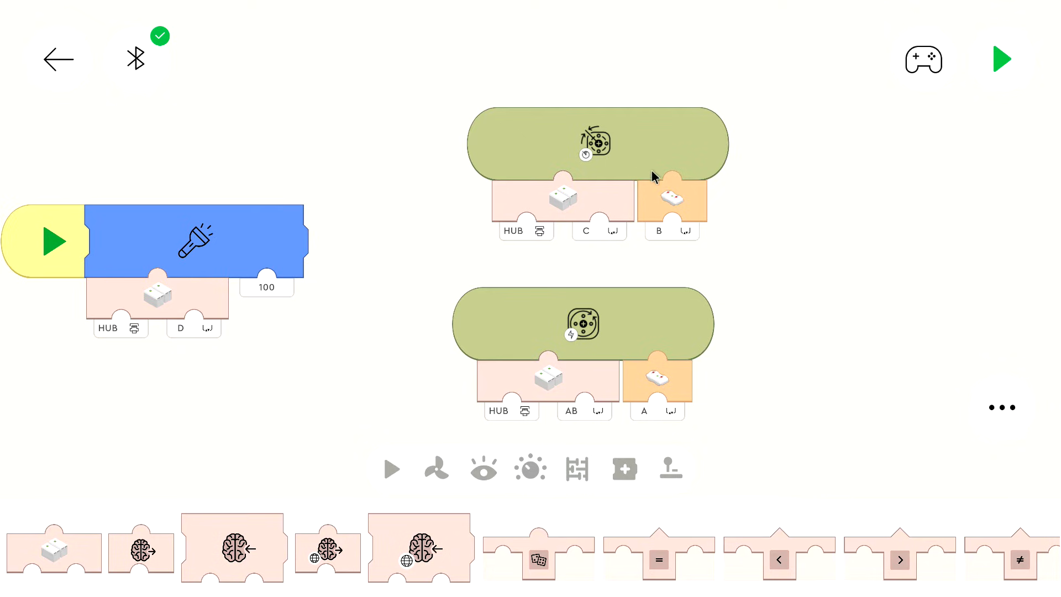
mouse_move(662, 175)
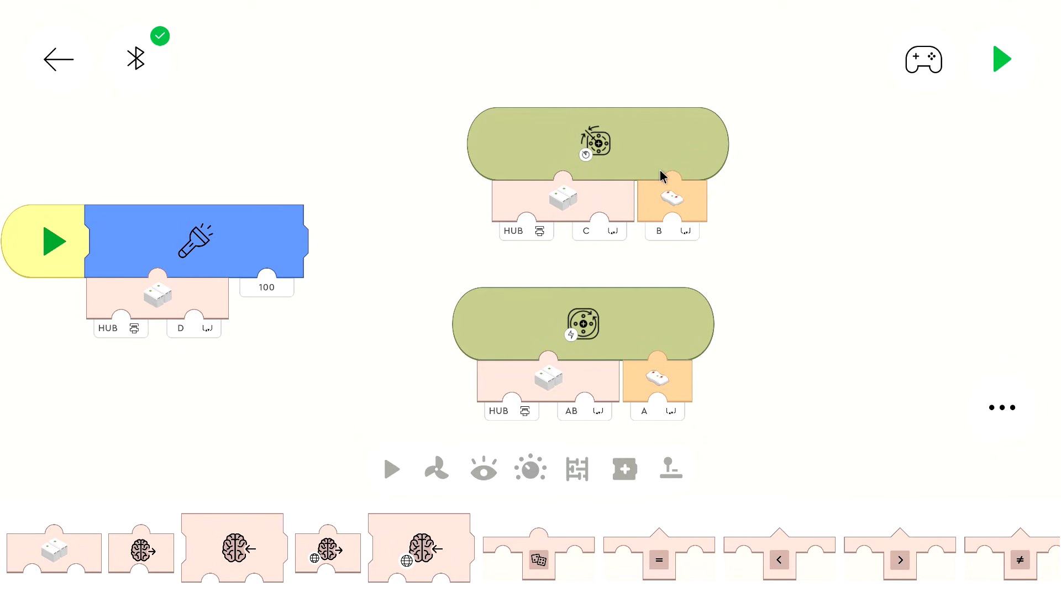
mouse_move(678, 177)
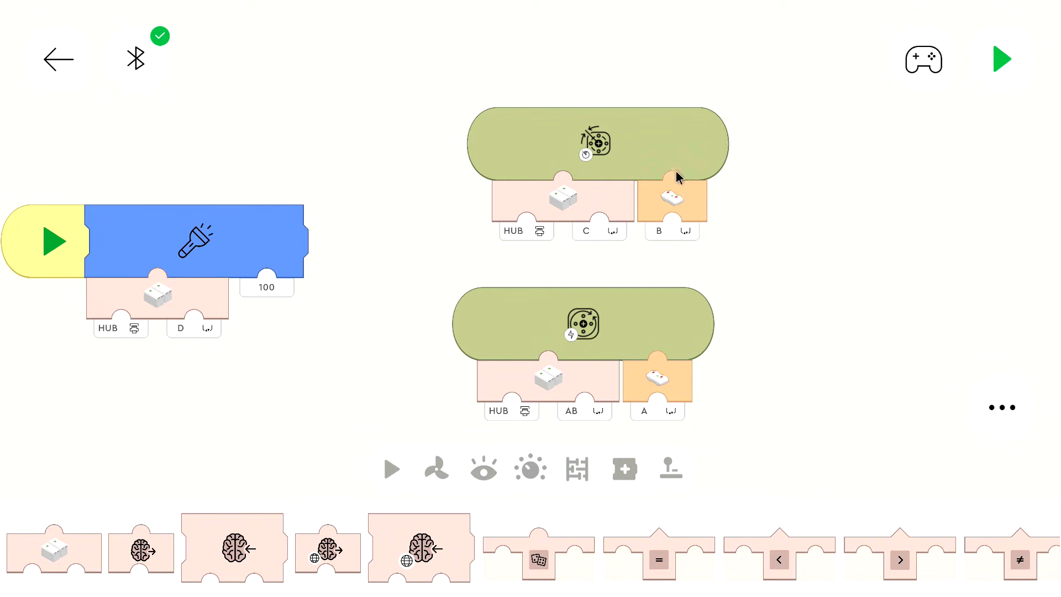
mouse_move(664, 183)
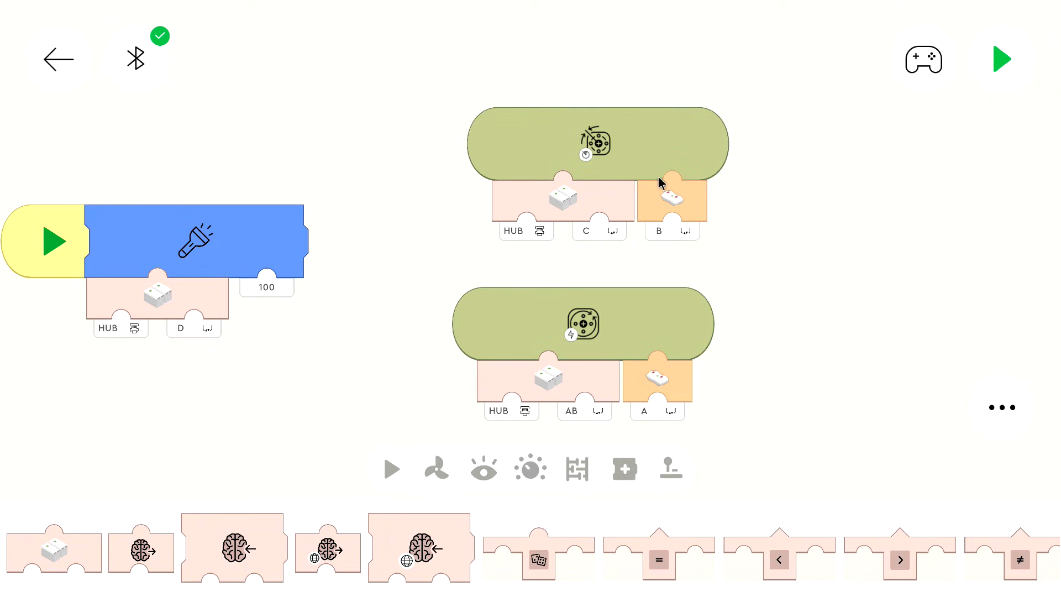
mouse_move(653, 370)
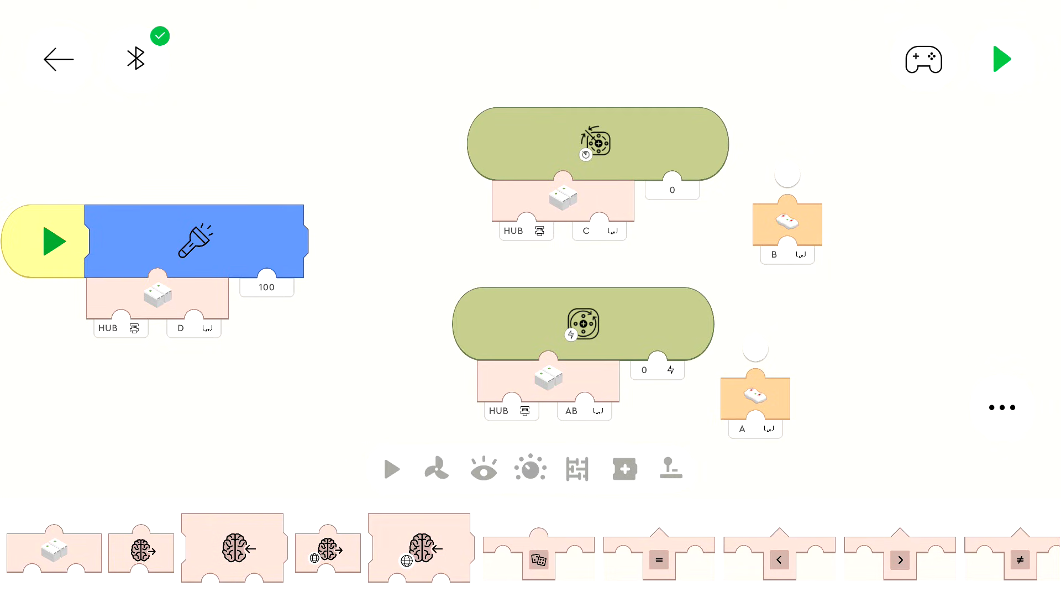
mouse_move(832, 241)
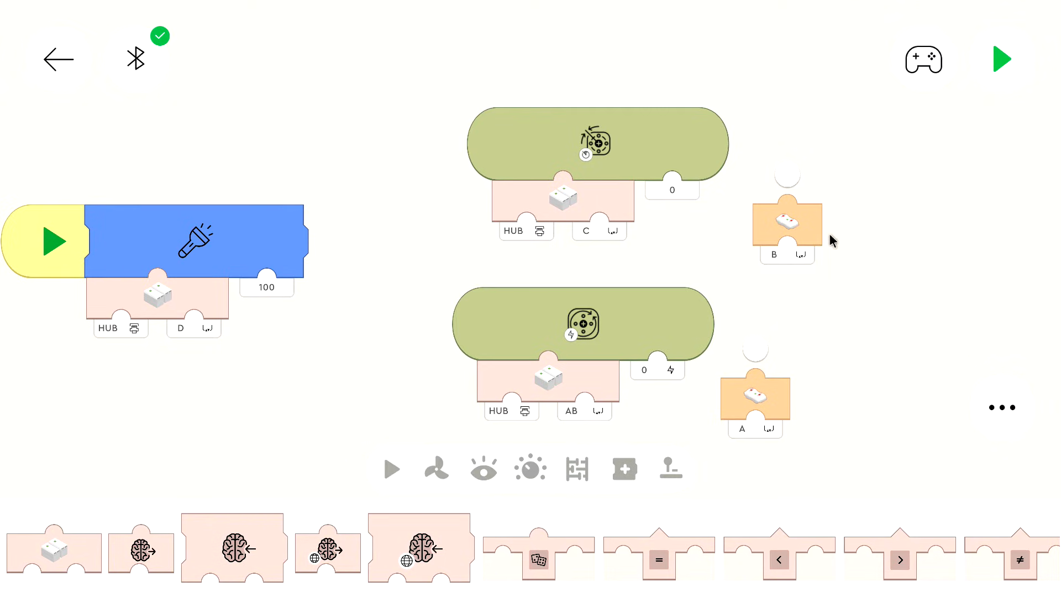
mouse_move(775, 570)
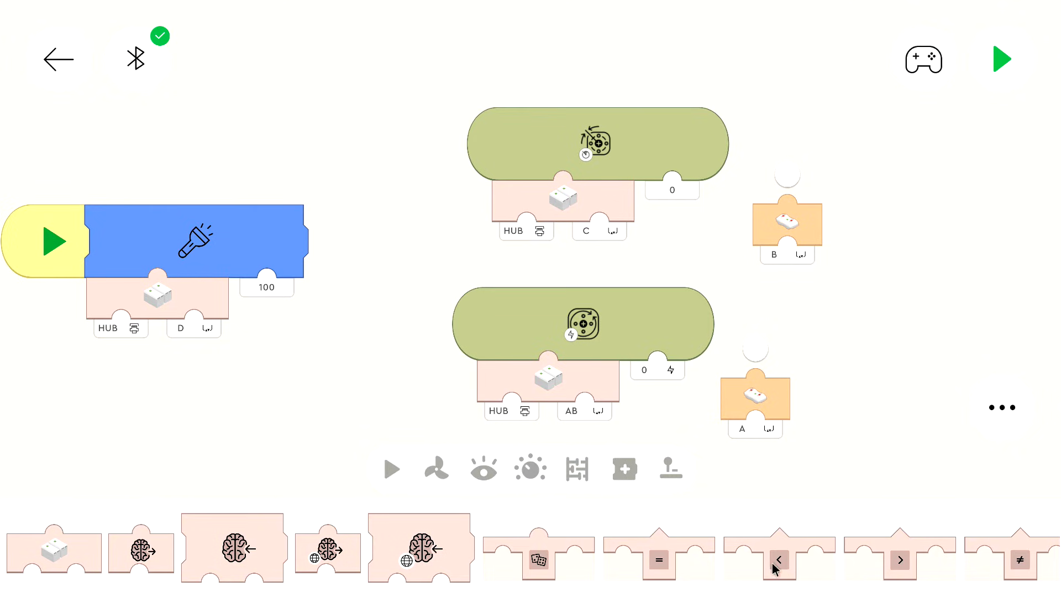
Multiply remote button A by 100 for motors AB and set the B block's multiplier to 100.
scroll("right", 3)
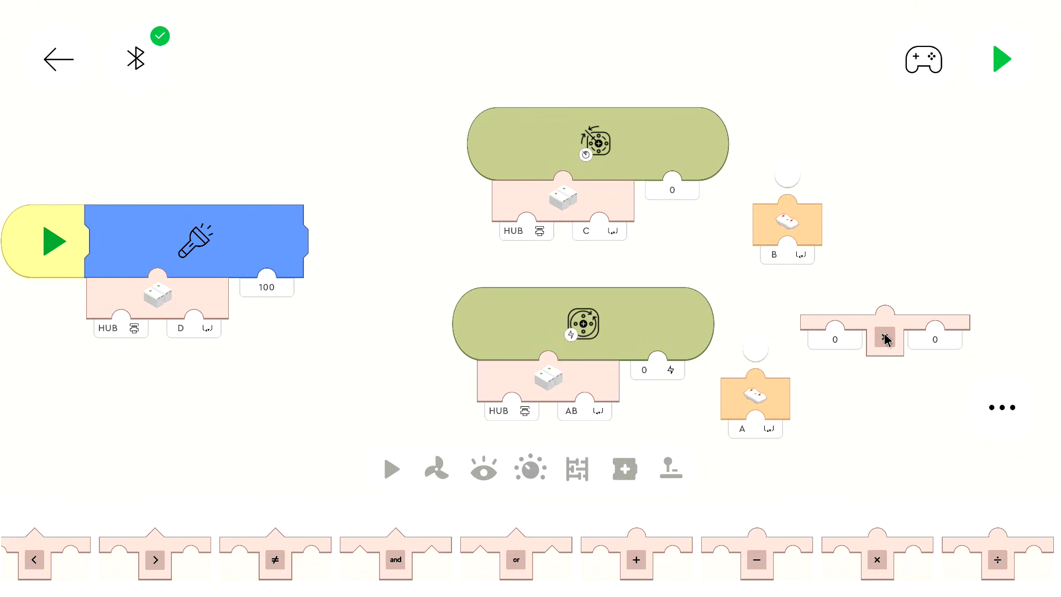
left_click(886, 338)
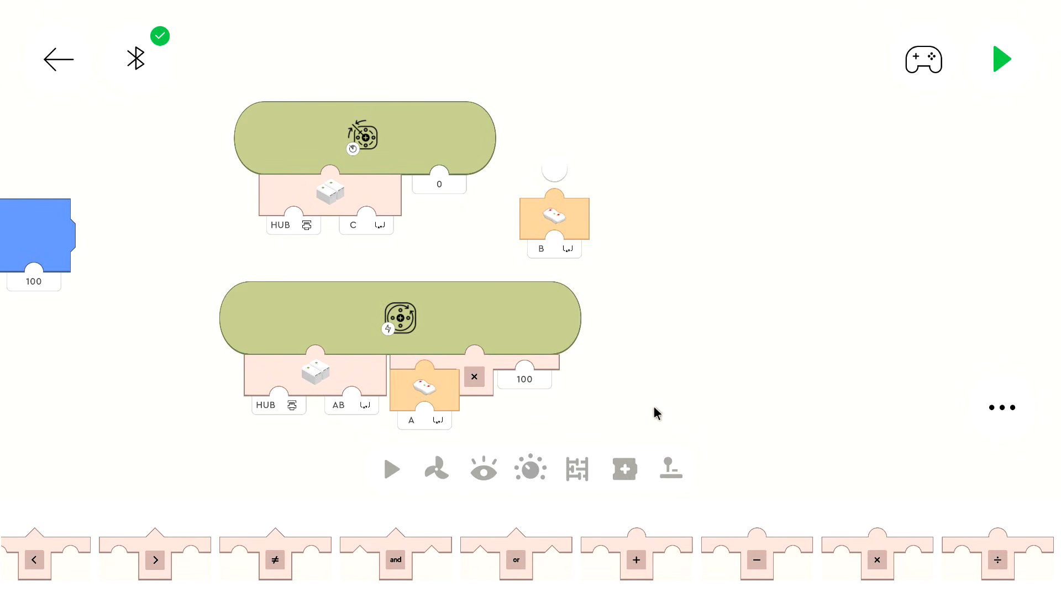
mouse_move(877, 567)
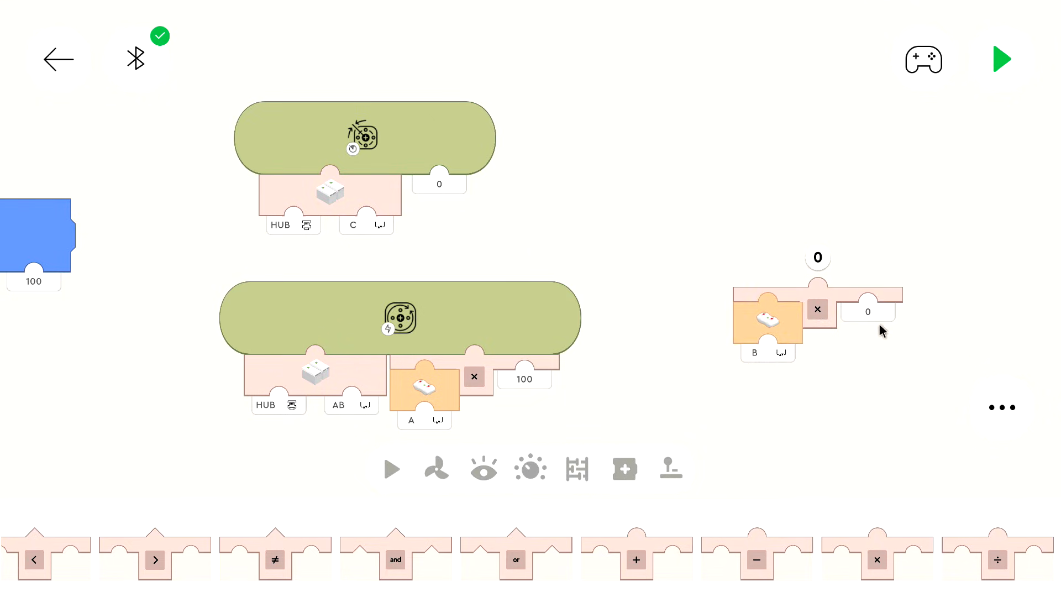
left_click(868, 311)
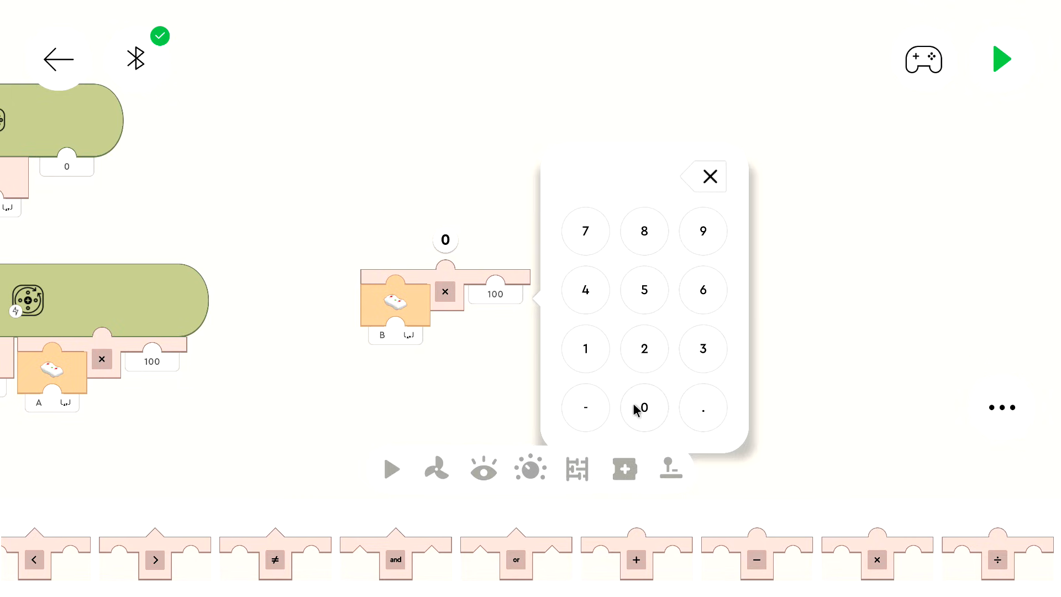
Set remote button B's multiplier to 100 for the steering motor C speed input.
left_click(709, 177)
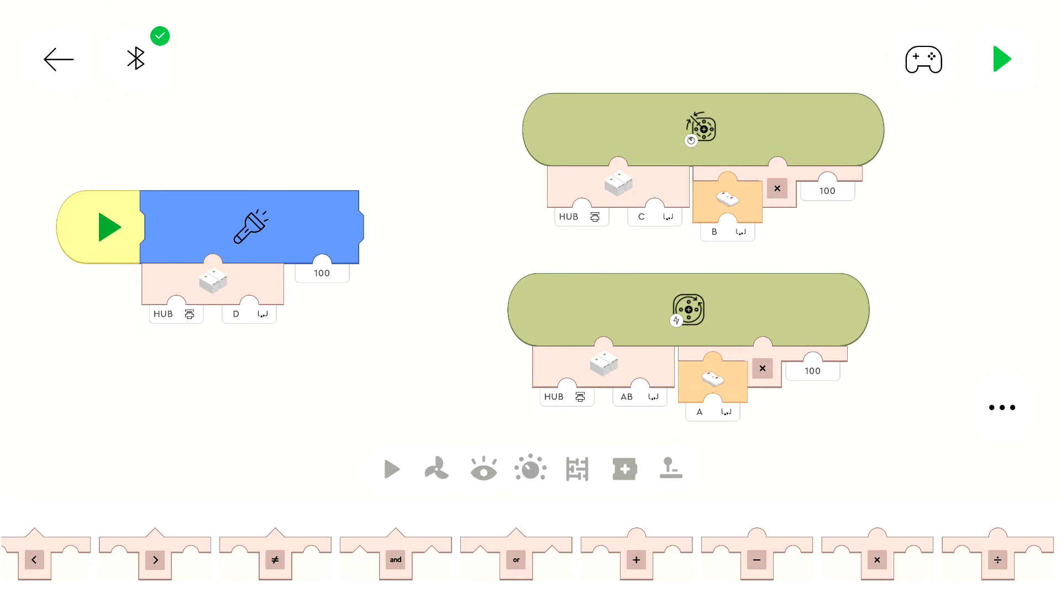
mouse_move(804, 385)
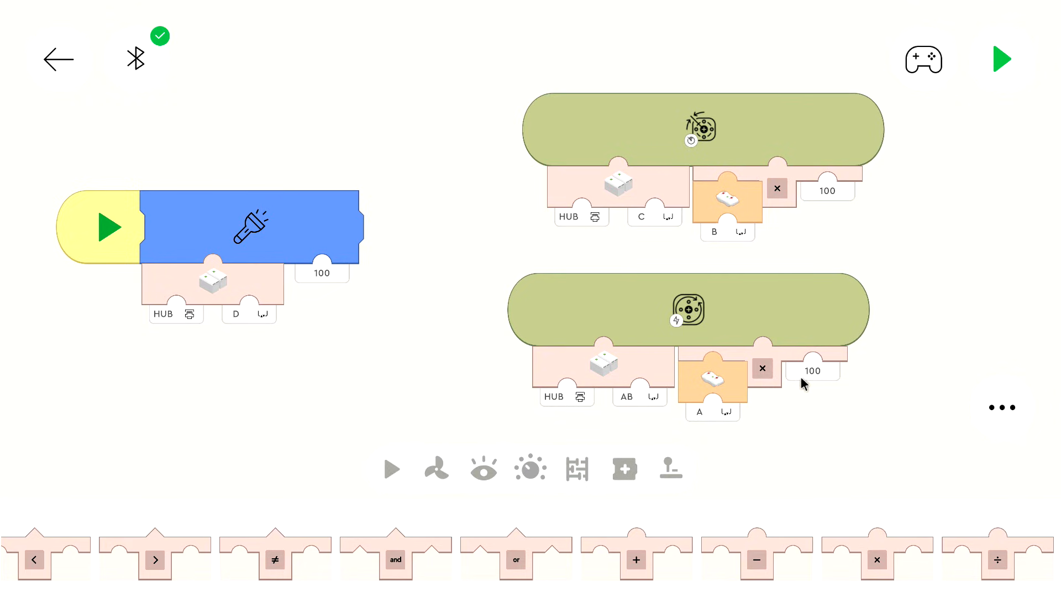
mouse_move(745, 508)
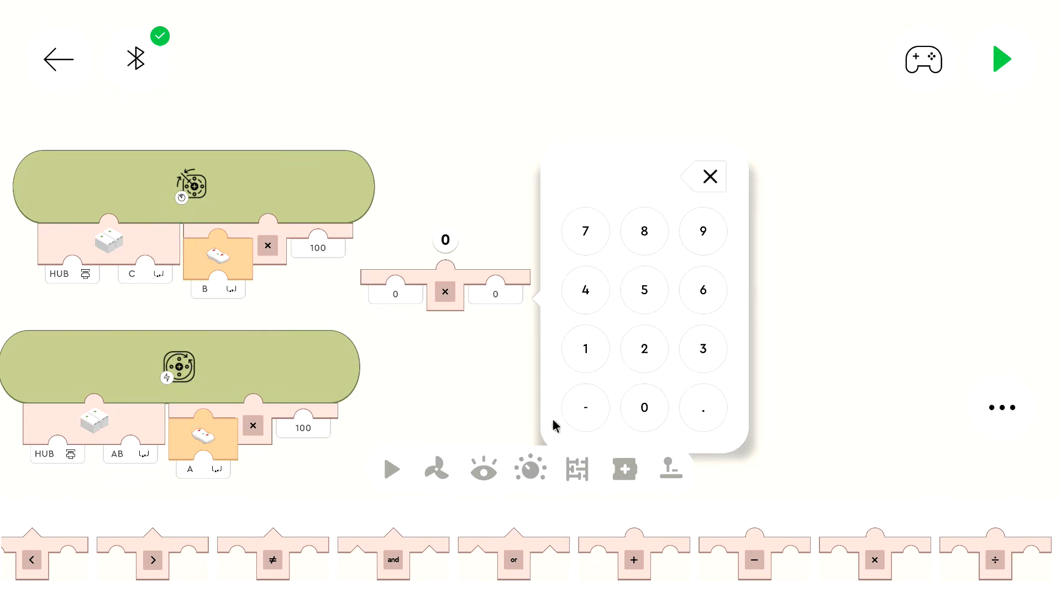
left_click(584, 408)
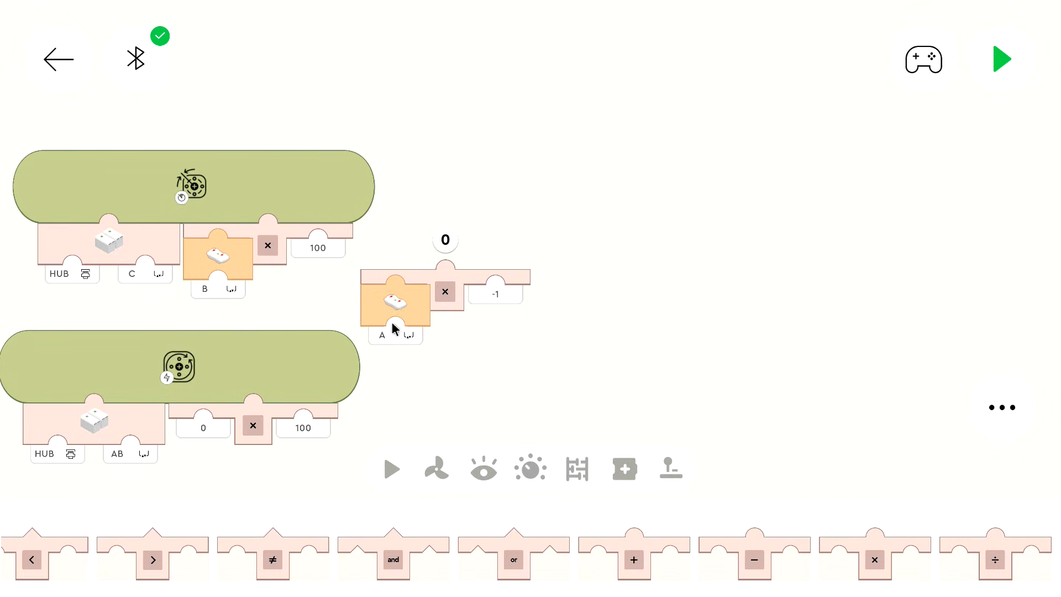
mouse_move(417, 319)
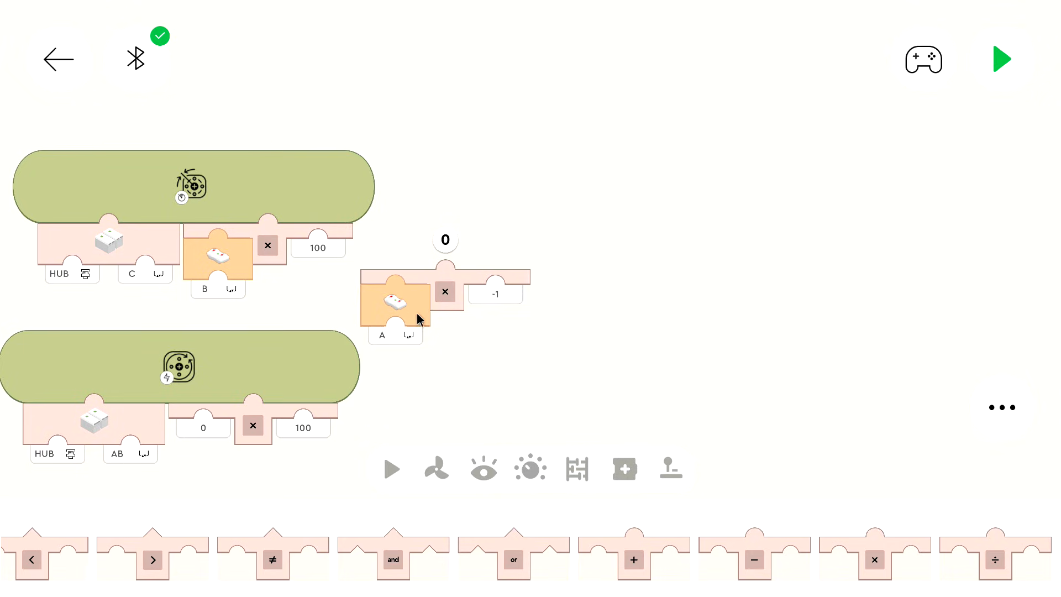
left_click_drag(396, 304, 669, 241)
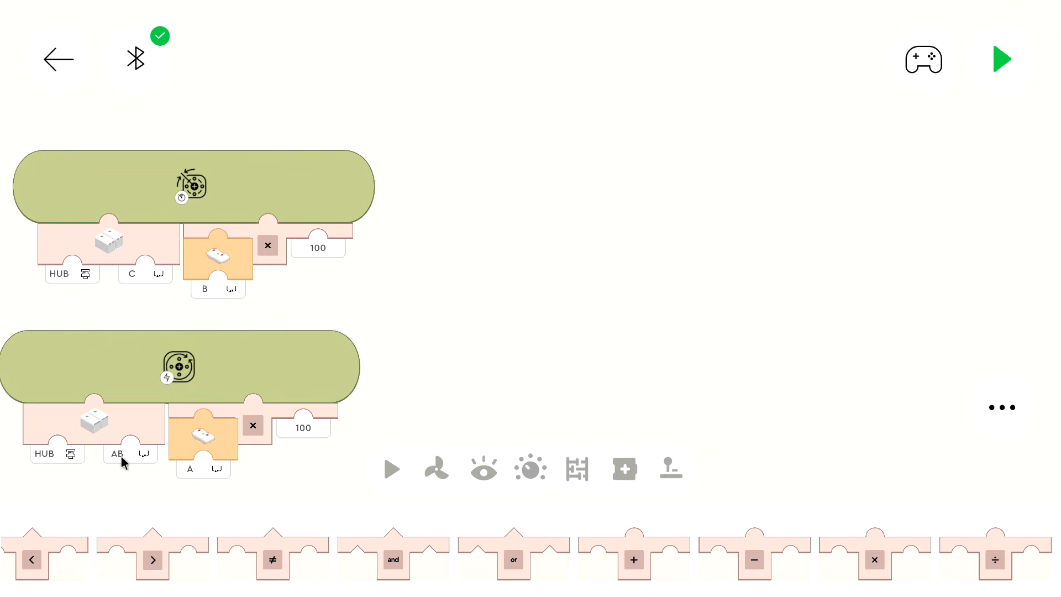
mouse_move(626, 300)
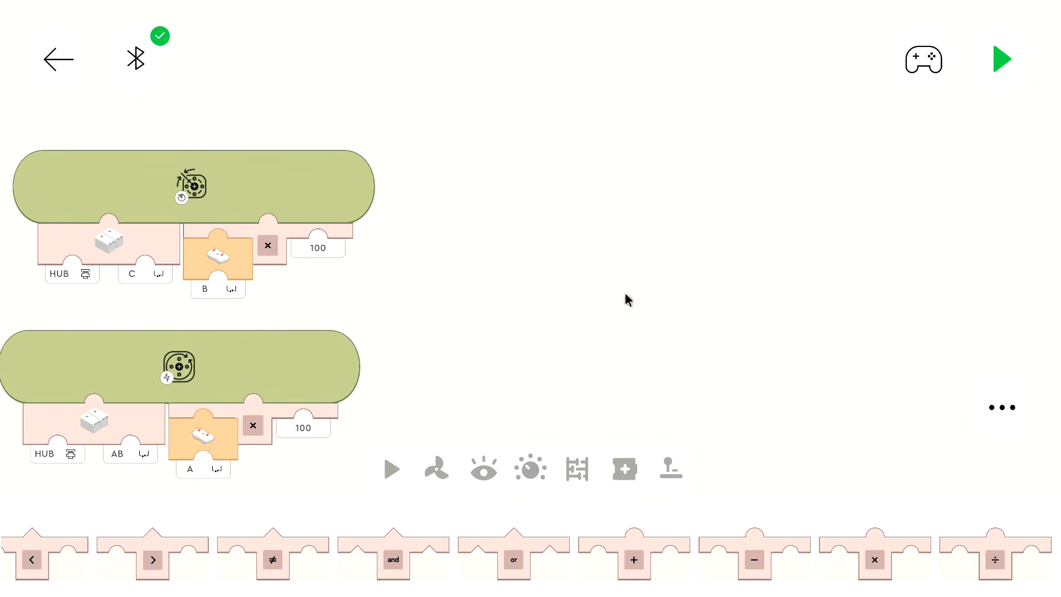
left_click(303, 427)
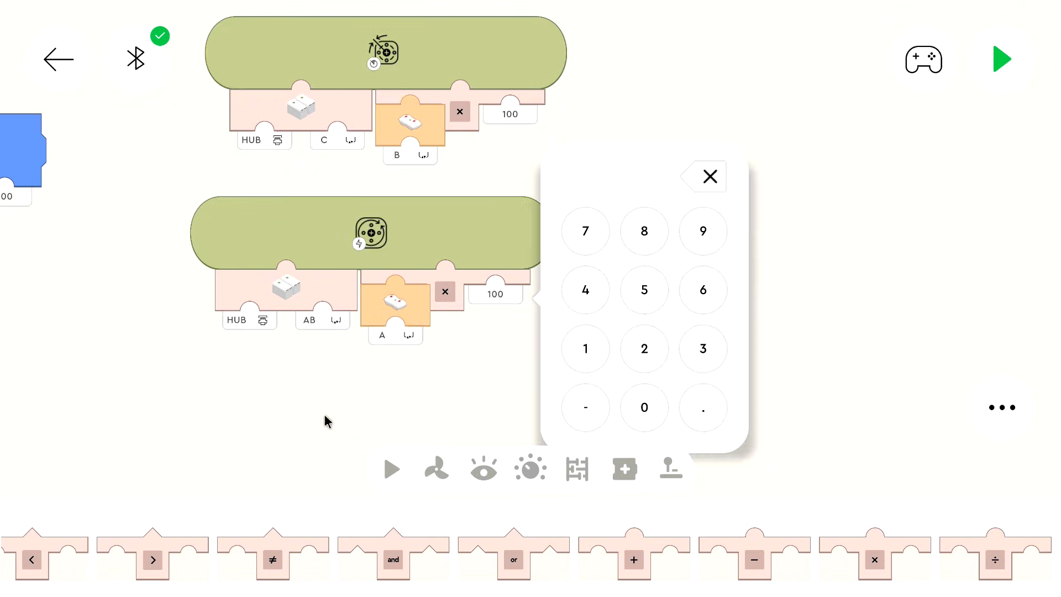
left_click(585, 407)
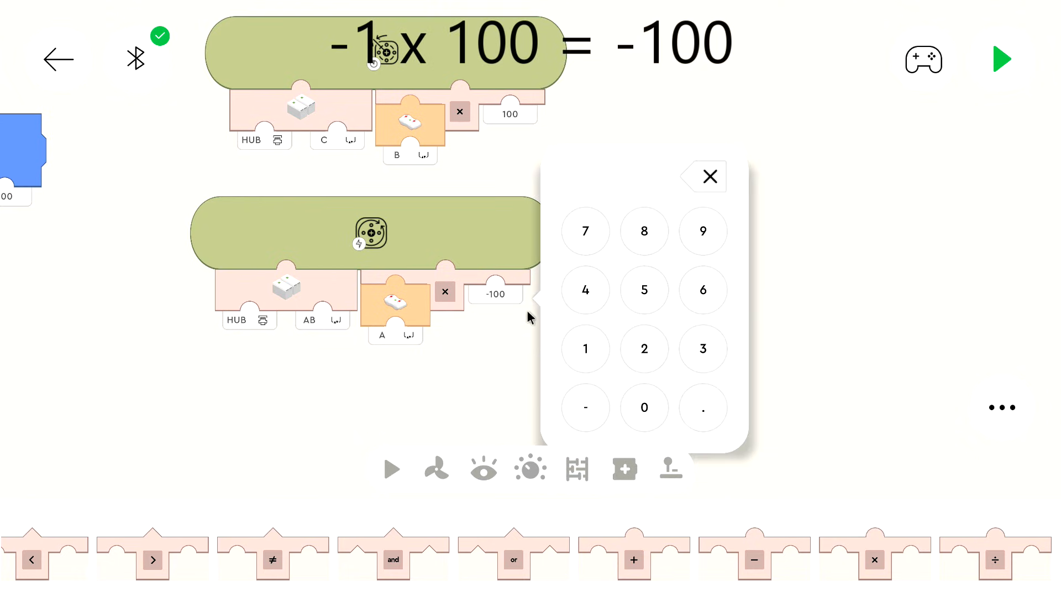
left_click(709, 176)
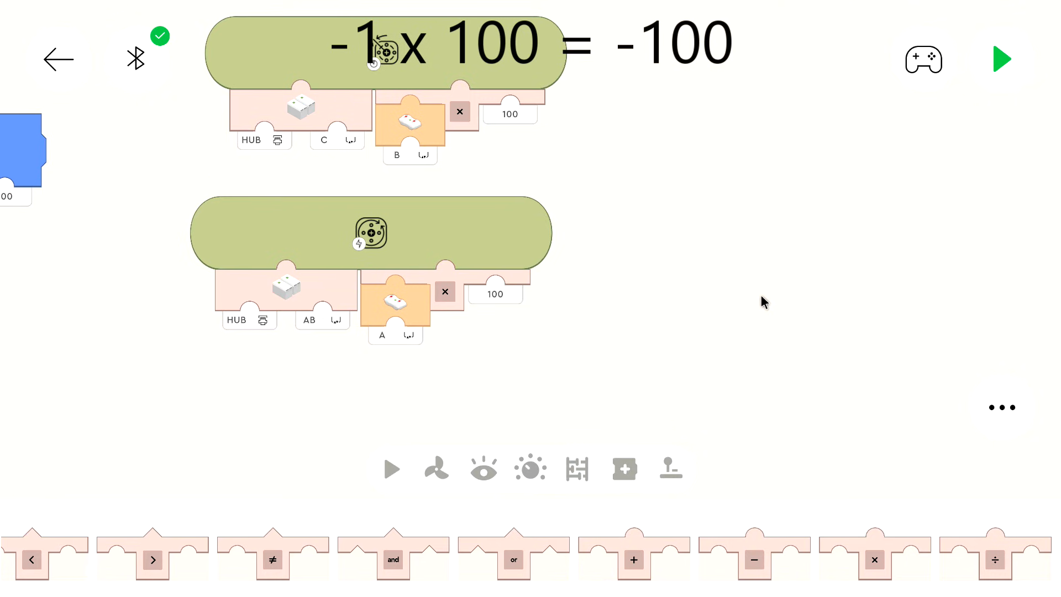
left_click(1002, 407)
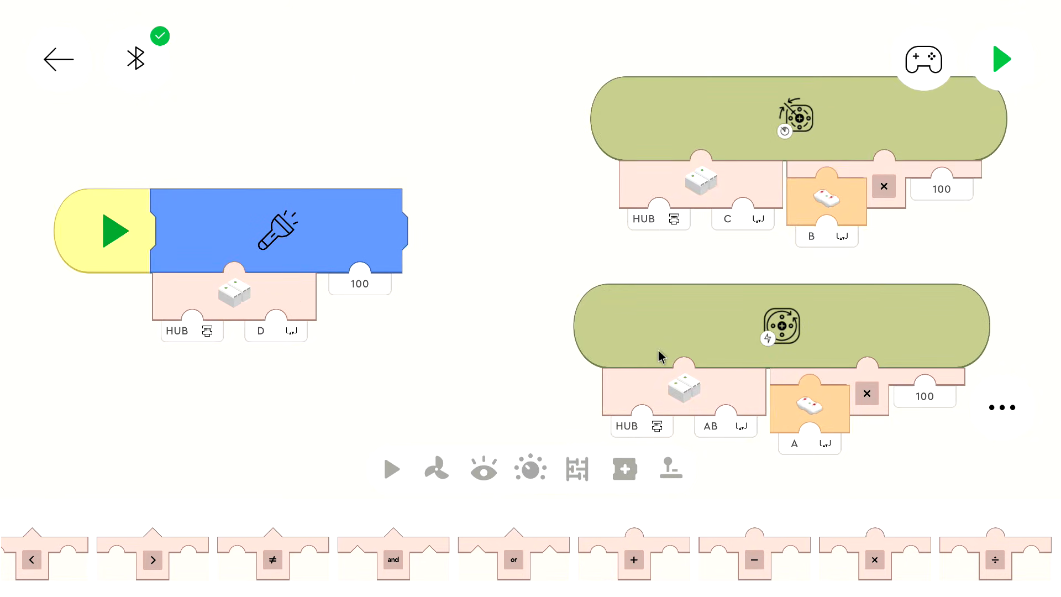
mouse_move(454, 299)
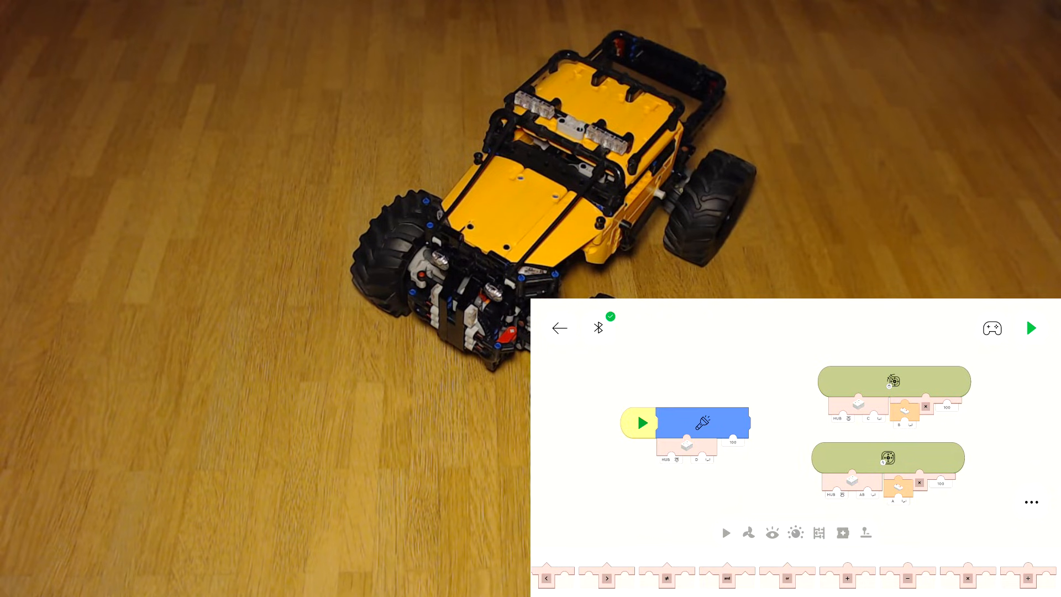
Run the program on the car, stop it, then start it running again.
left_click(1031, 329)
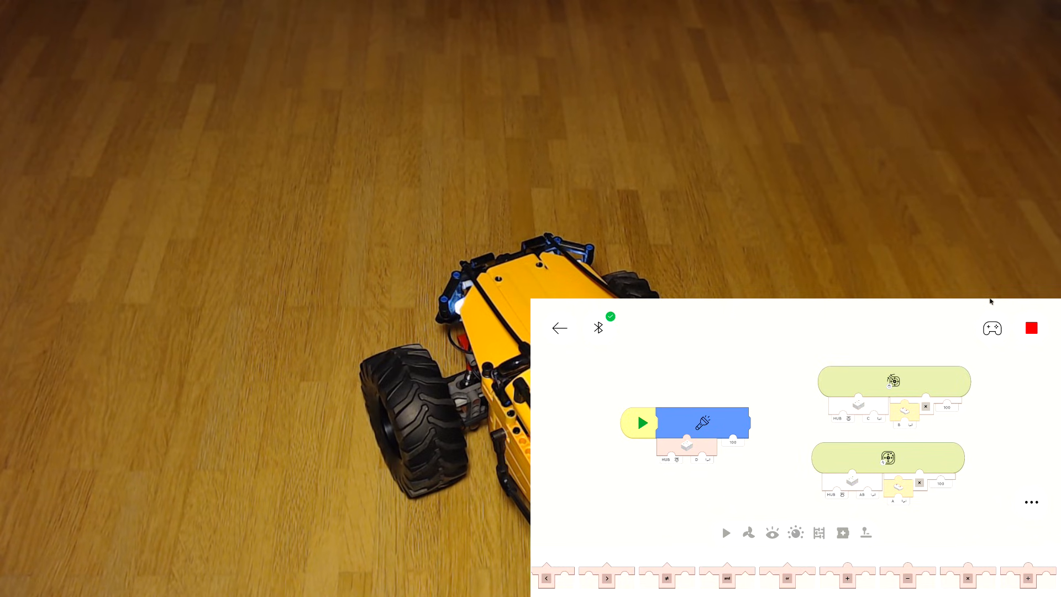
left_click(1031, 328)
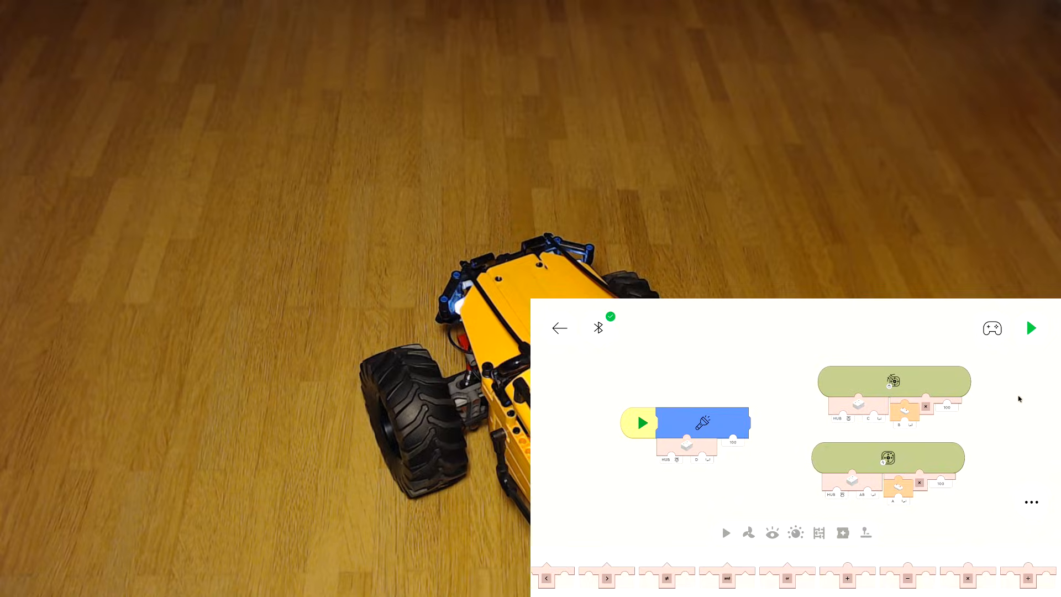
left_click(1031, 328)
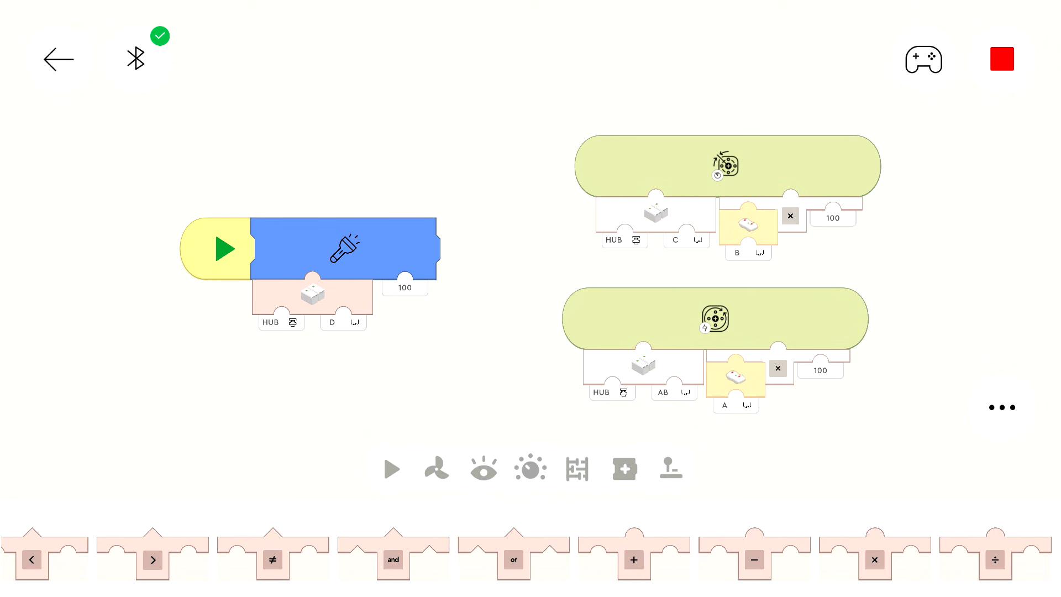
mouse_move(940, 31)
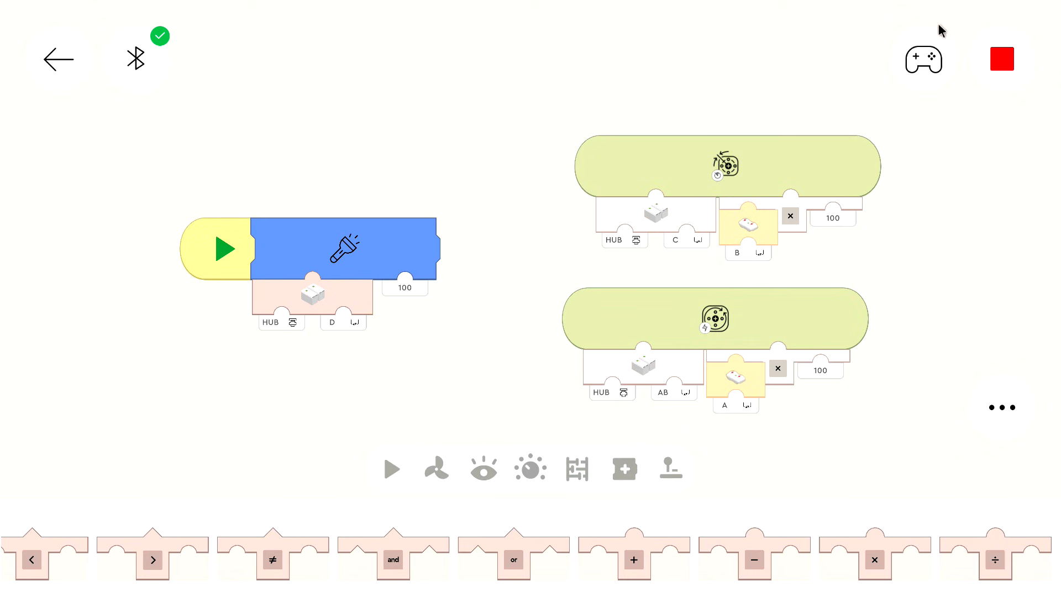
Stop the running program with the red Stop button, leaving the blocks idle.
left_click(1002, 59)
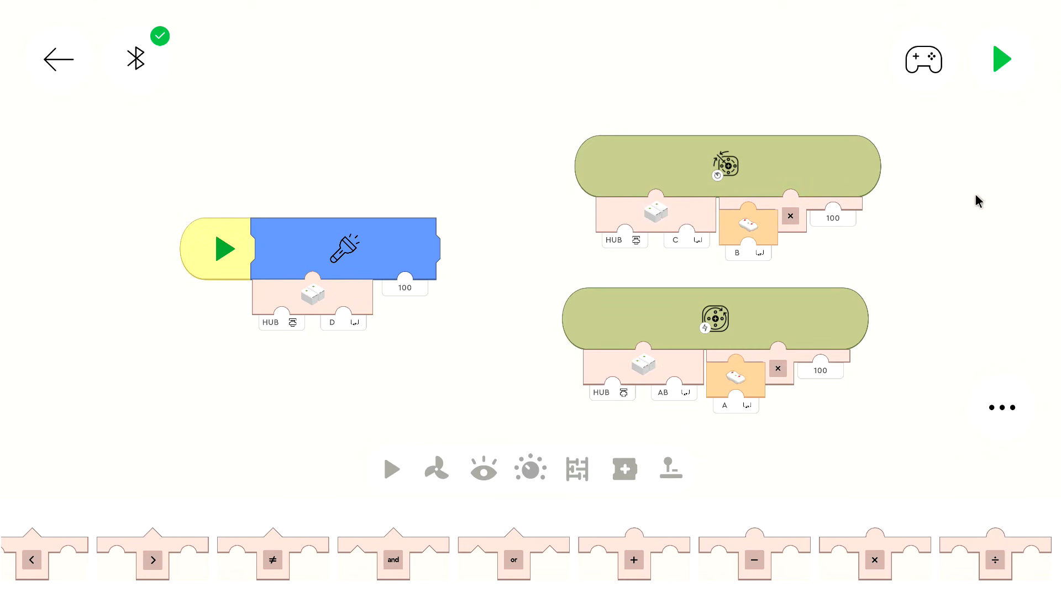